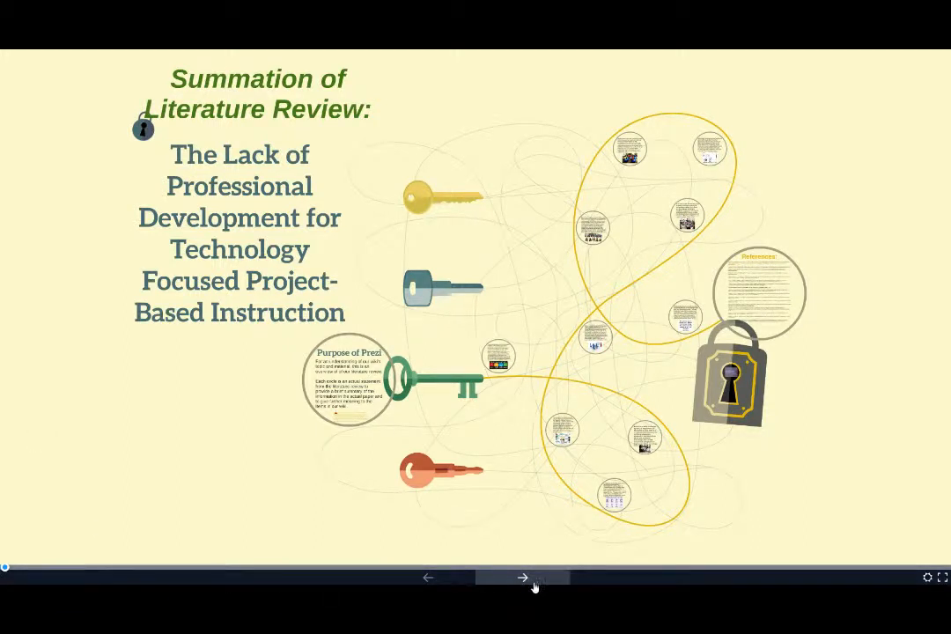
Step: Advance from the overview through the title and Purpose of Prezi circle to the next frame
click(521, 578)
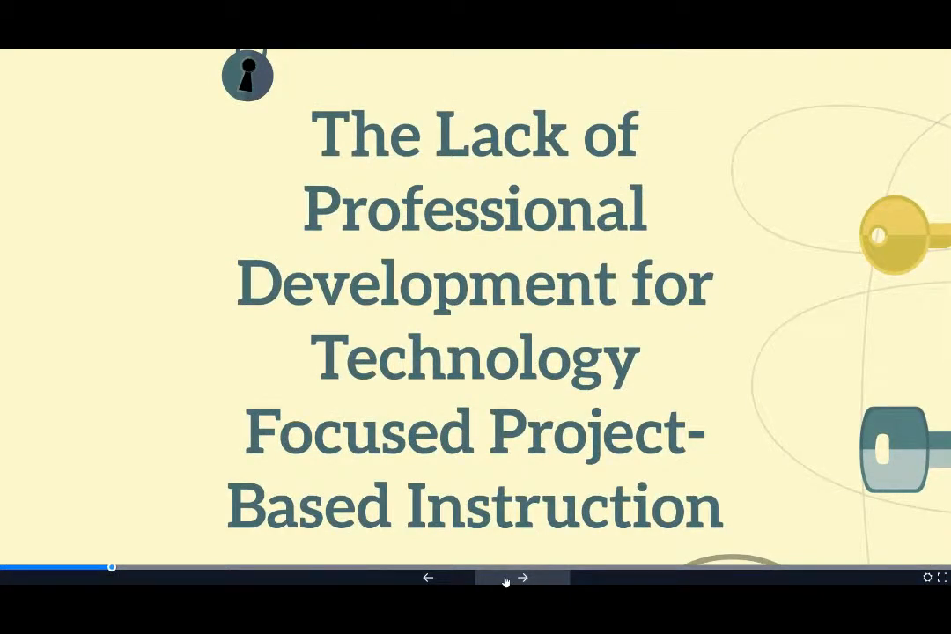
click(522, 577)
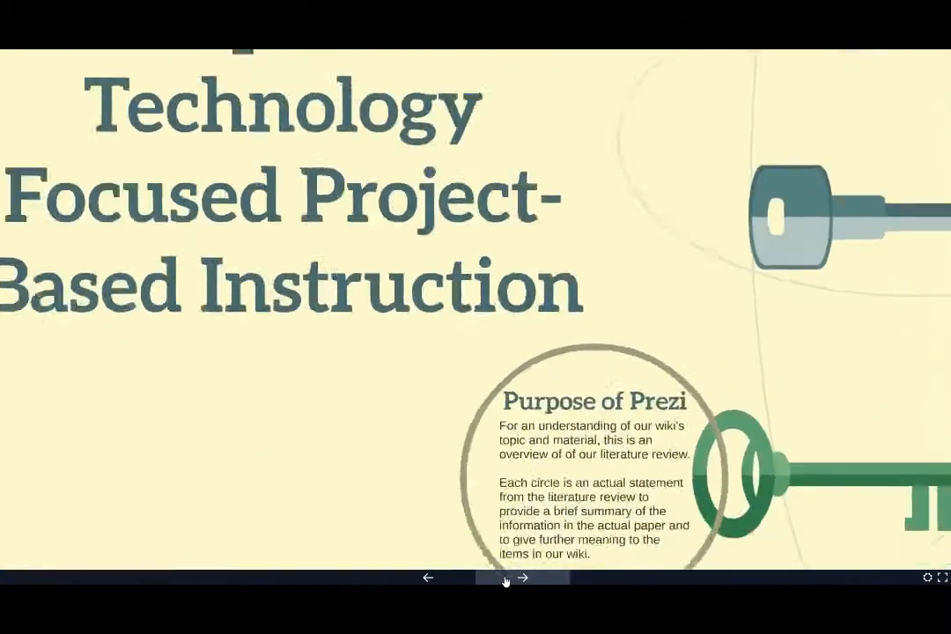
click(521, 577)
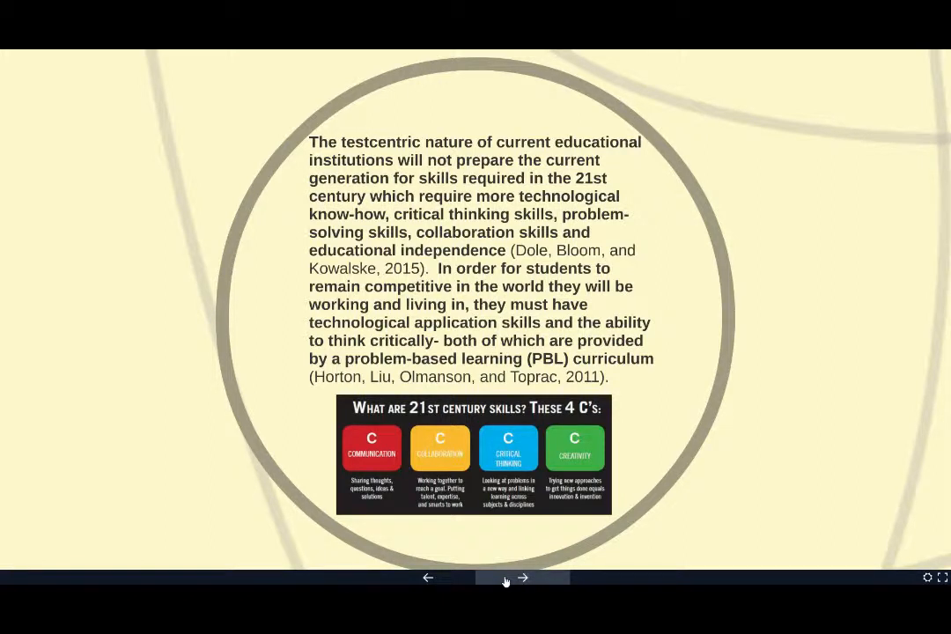
mouse_move(838, 457)
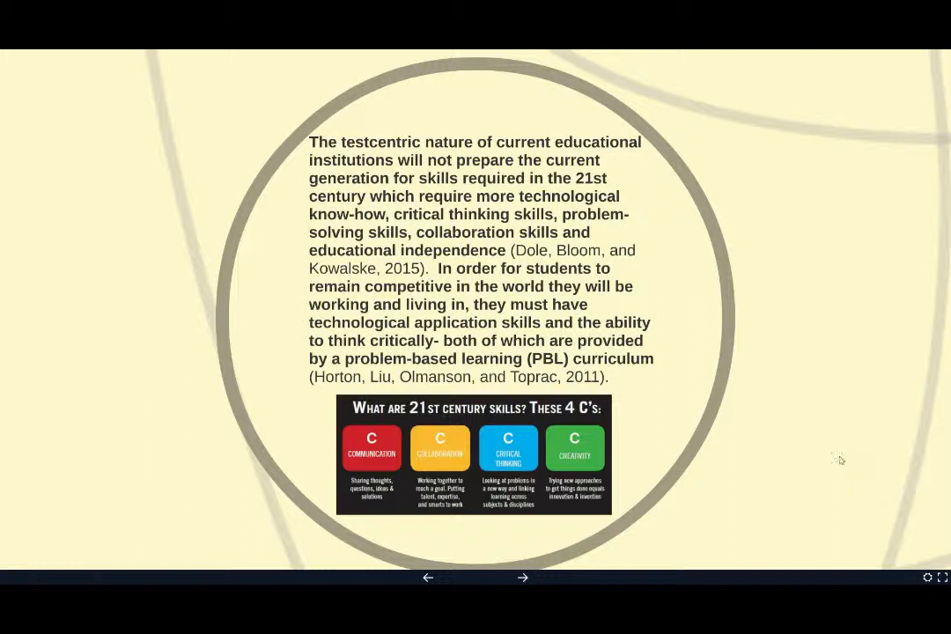
mouse_move(810, 429)
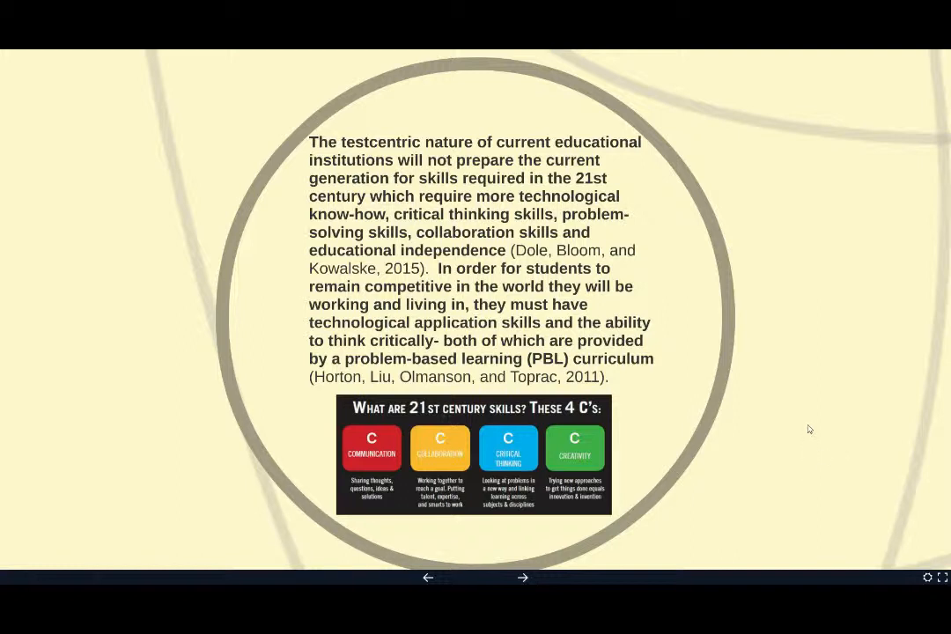
mouse_move(768, 437)
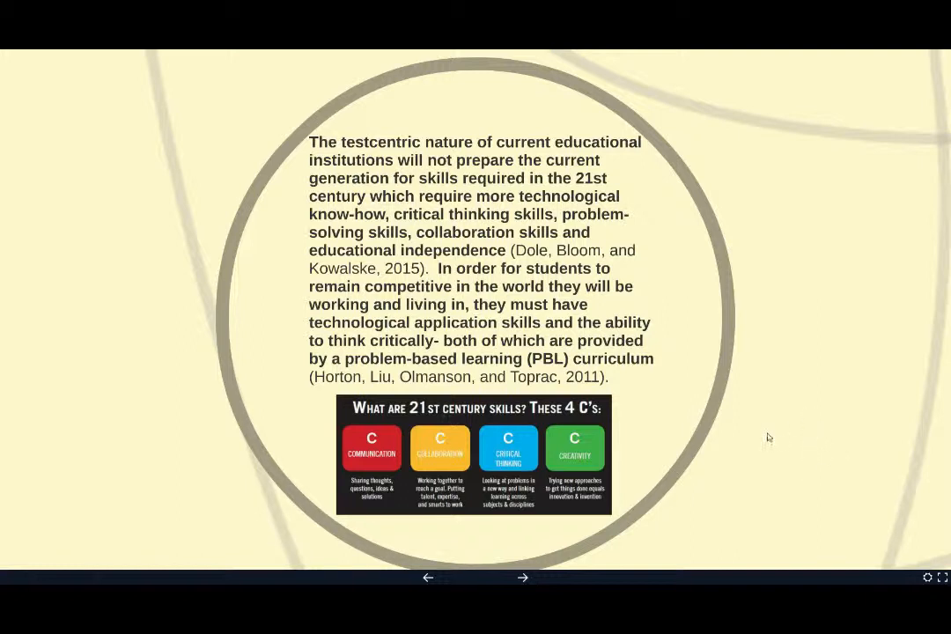
Step: Step back once, then advance two literature review circles to the millennials' learning styles one
click(428, 577)
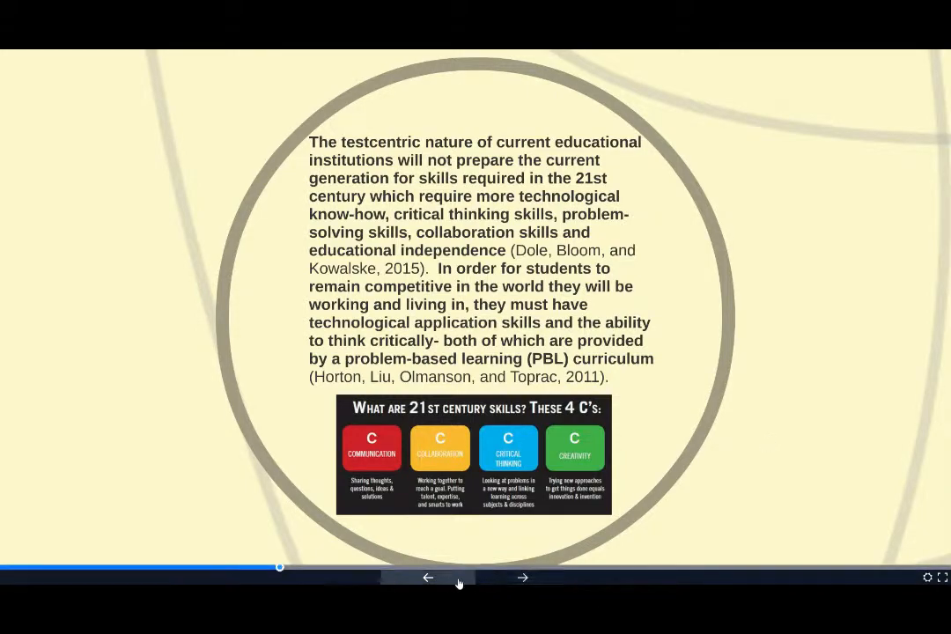
click(523, 577)
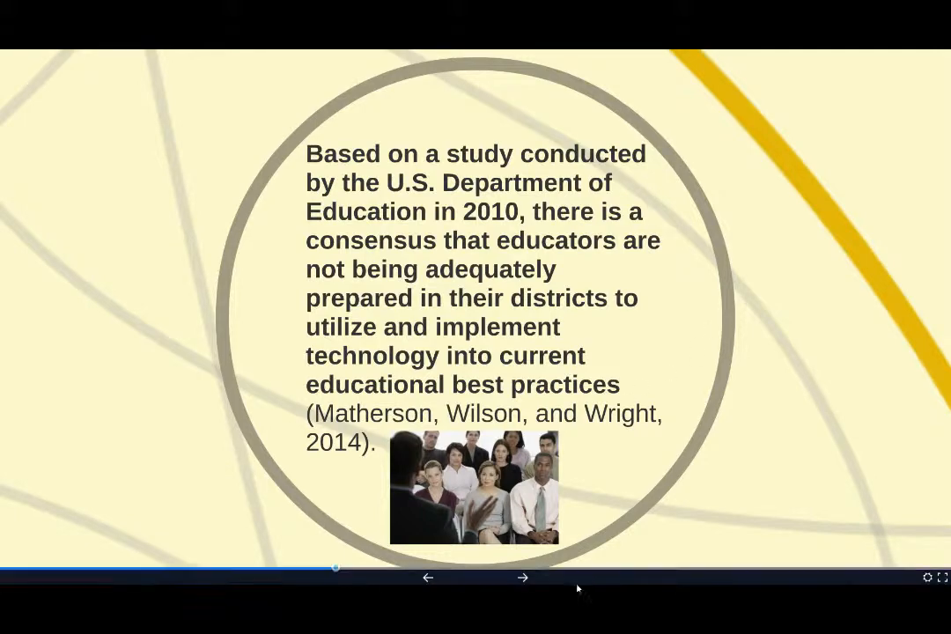
click(521, 577)
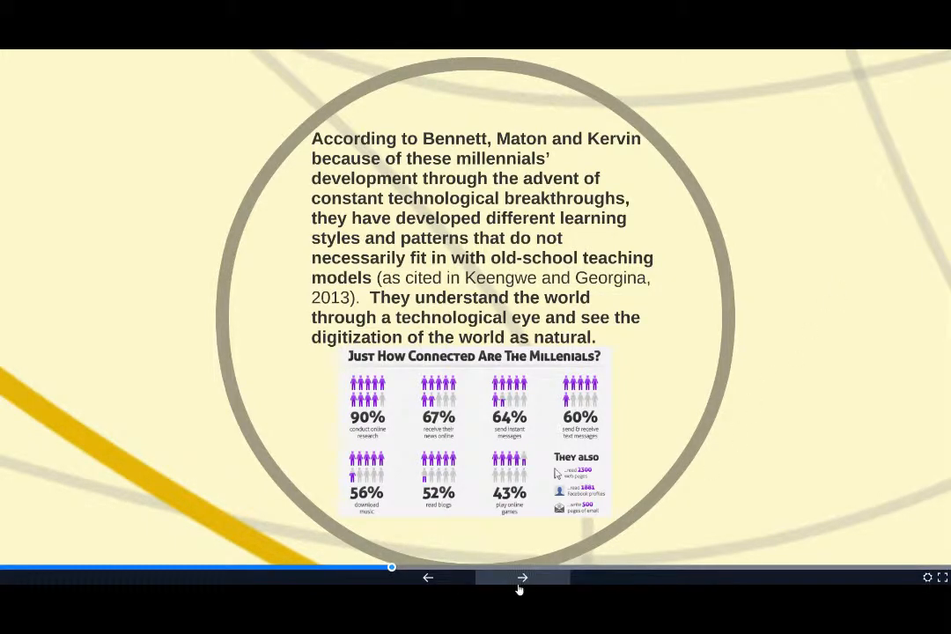
Step: Advance to the circle on technology integration and insufficient teacher training time
click(521, 578)
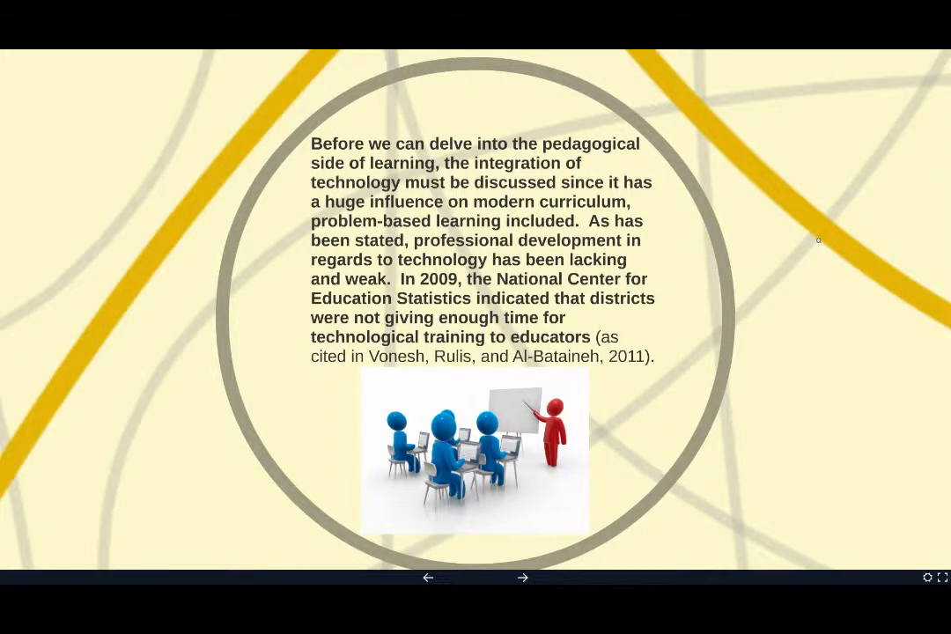
mouse_move(828, 271)
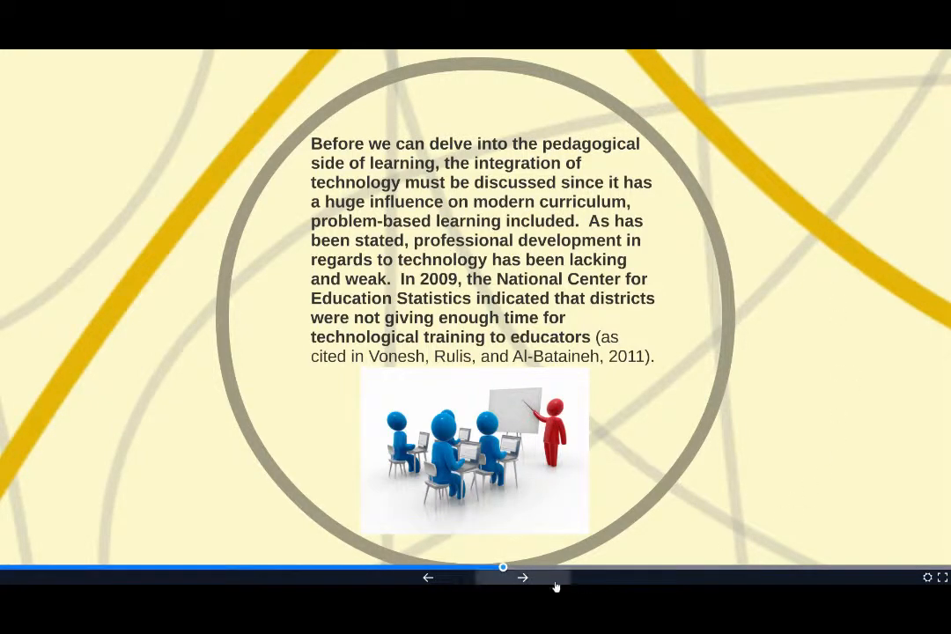
Step: Advance past teacher training and millennials' tech familiarity to the student motivation circle
click(521, 578)
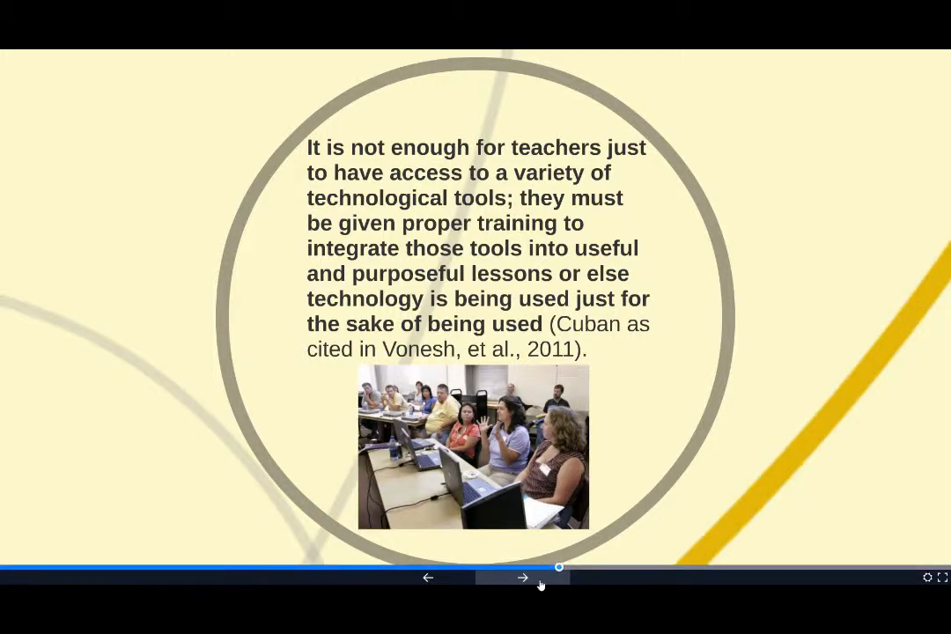
click(522, 578)
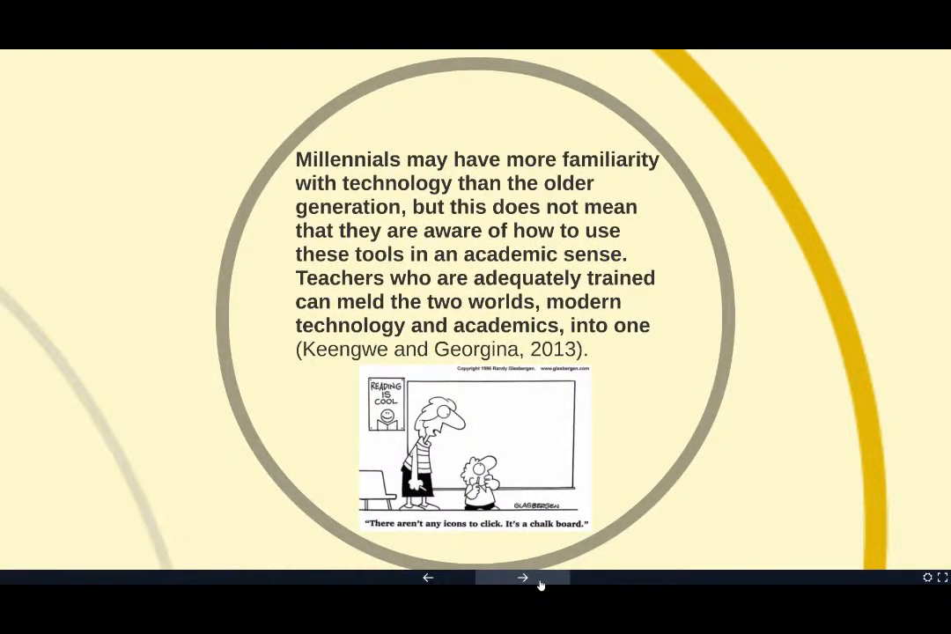
click(521, 578)
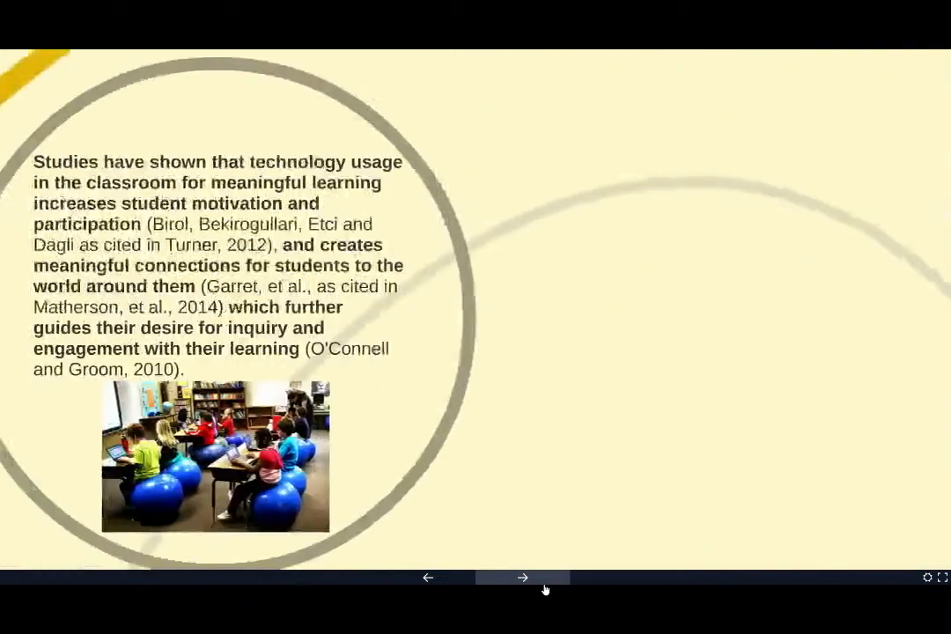
Step: Advance through the project-based learning roots circle to teachers as facilitators of knowledge
click(523, 577)
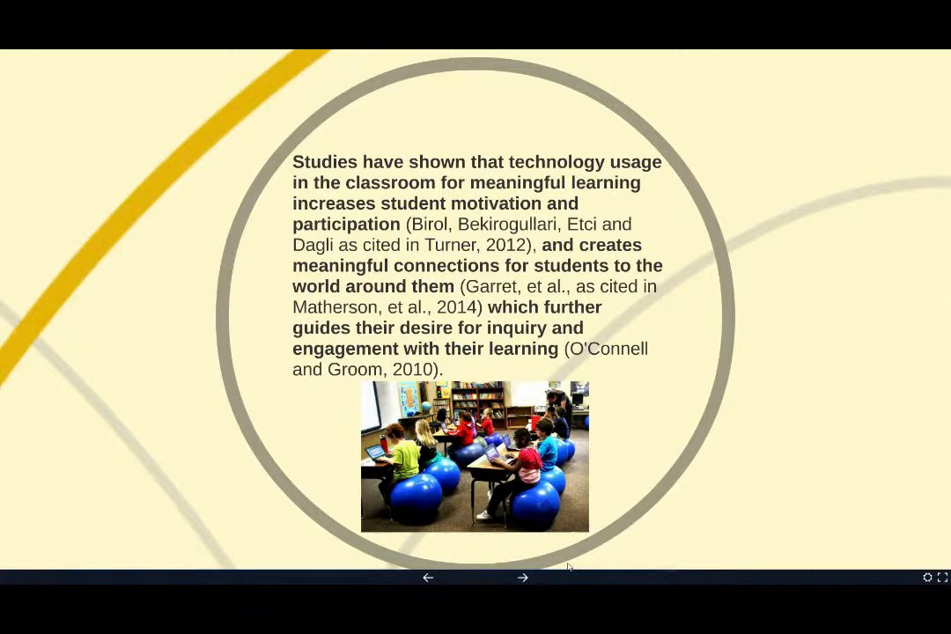
mouse_move(747, 412)
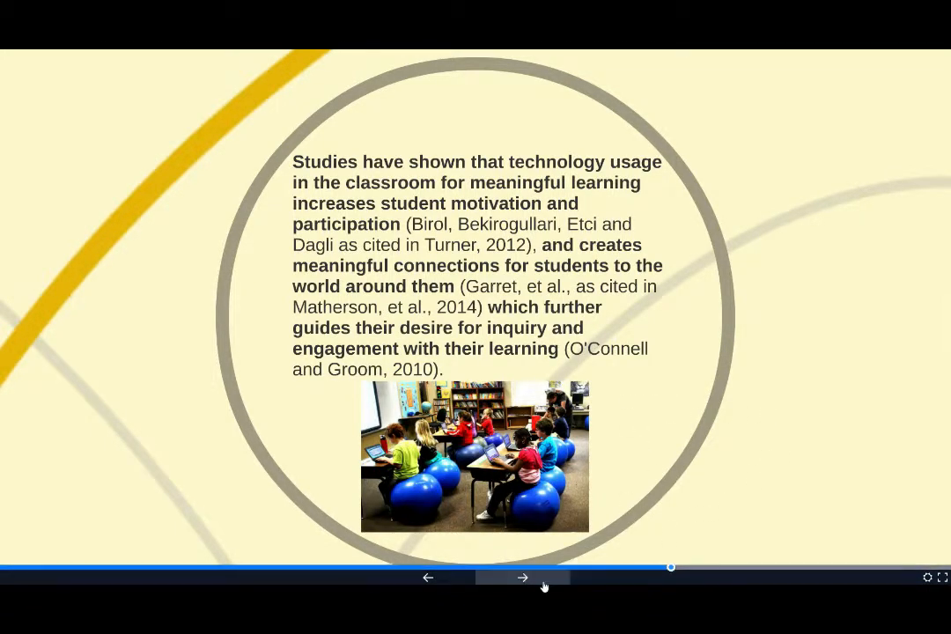
click(521, 578)
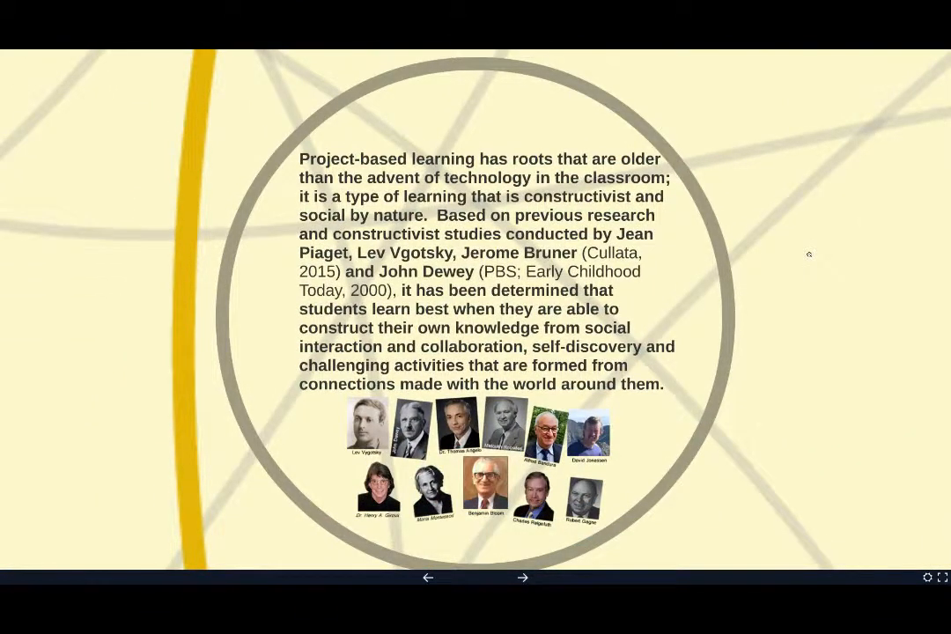
click(521, 578)
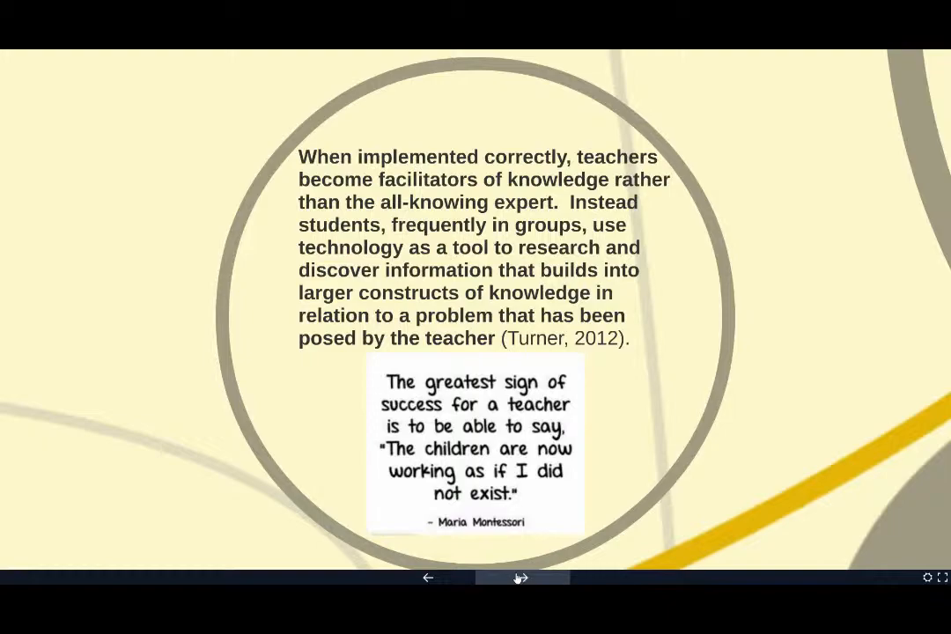
Step: Advance once more before leaving full-screen to the Summation of Literature Review page
click(521, 578)
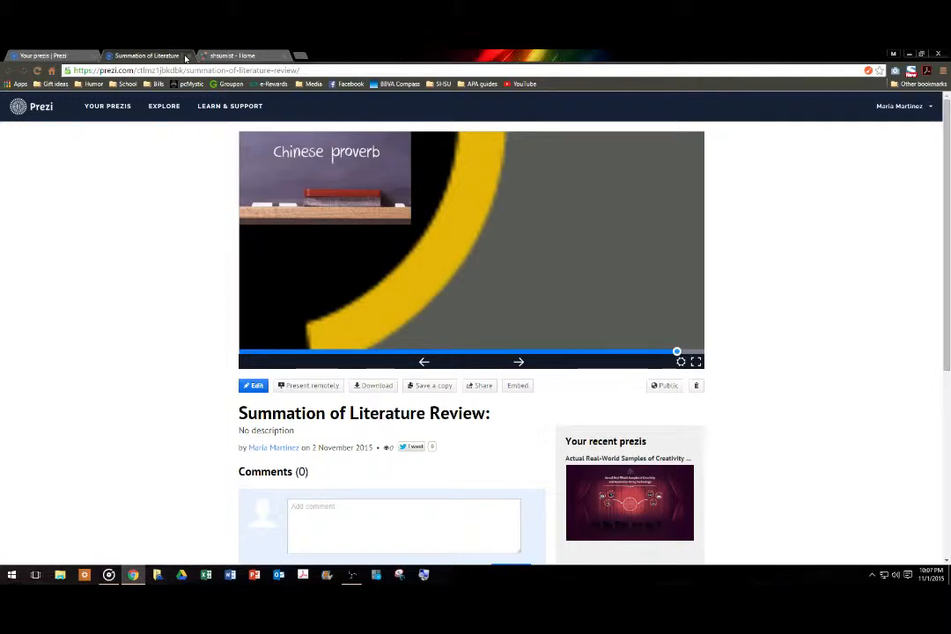
Step: View the All prezis list, then switch to the wiki's Implementation of Project-Based Learning home page
click(108, 105)
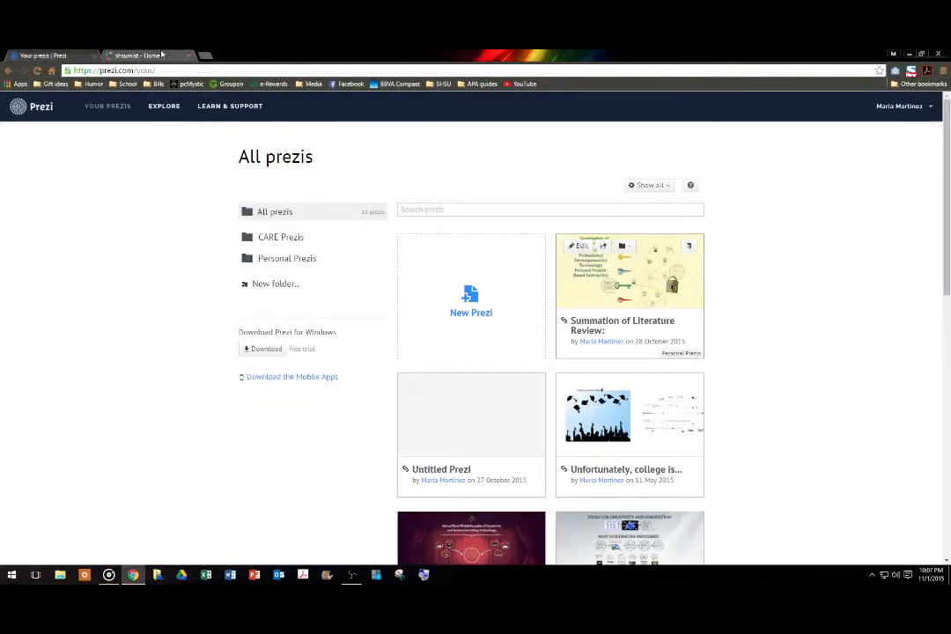
click(141, 54)
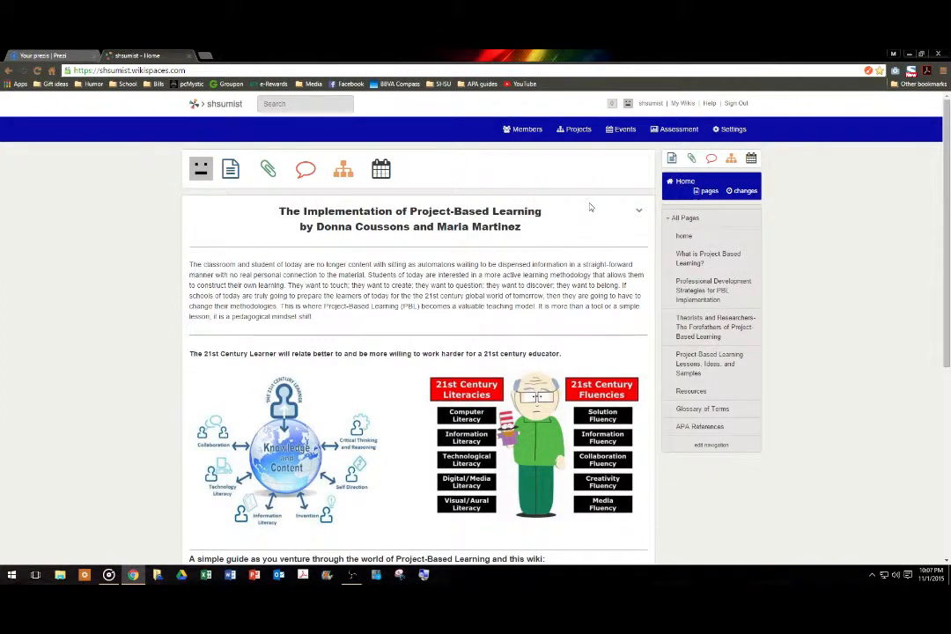
mouse_move(429, 296)
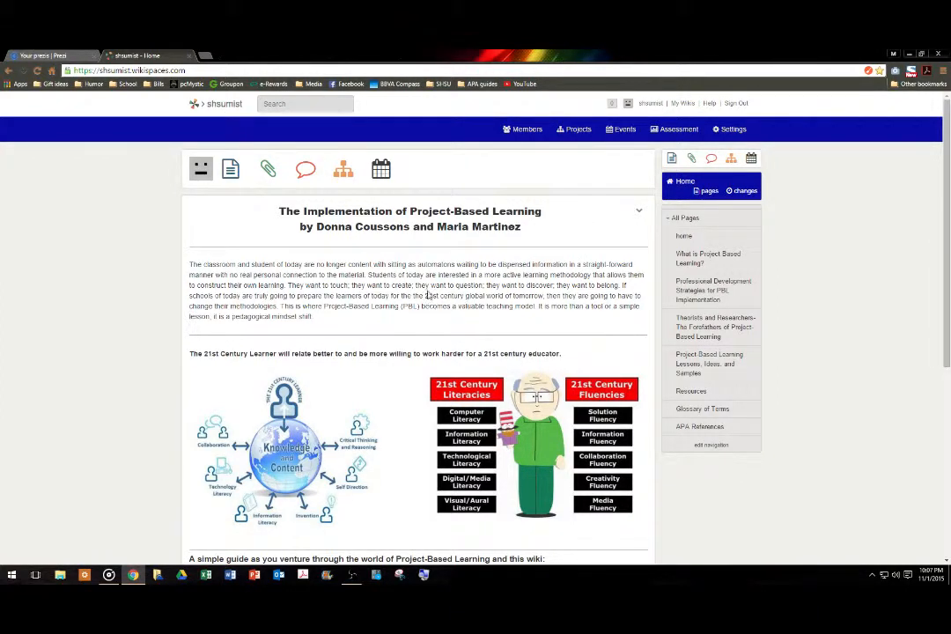
mouse_move(449, 314)
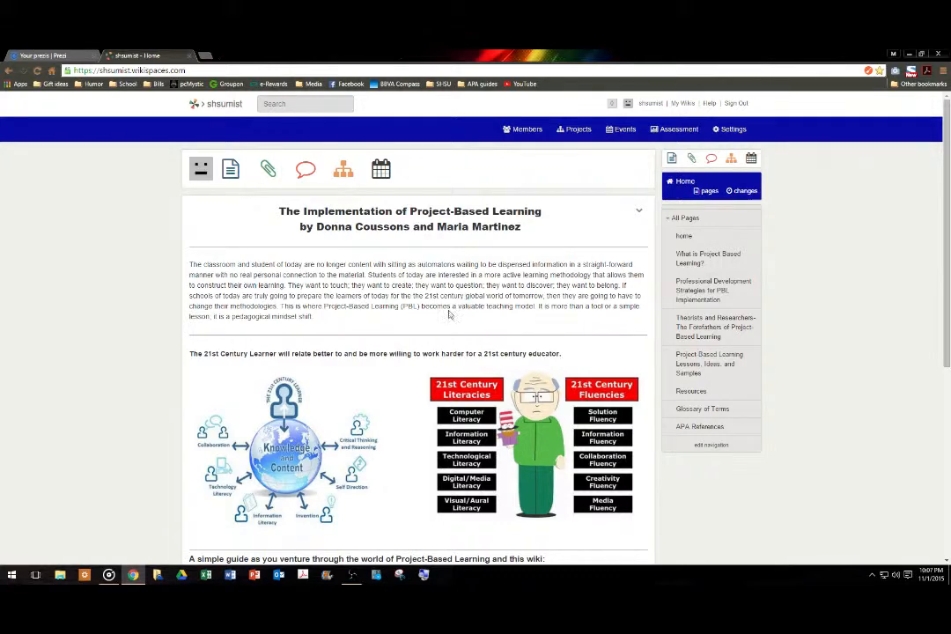
Step: Scroll the home page down to the guide listing the seven numbered wiki sections
scroll(down, 3)
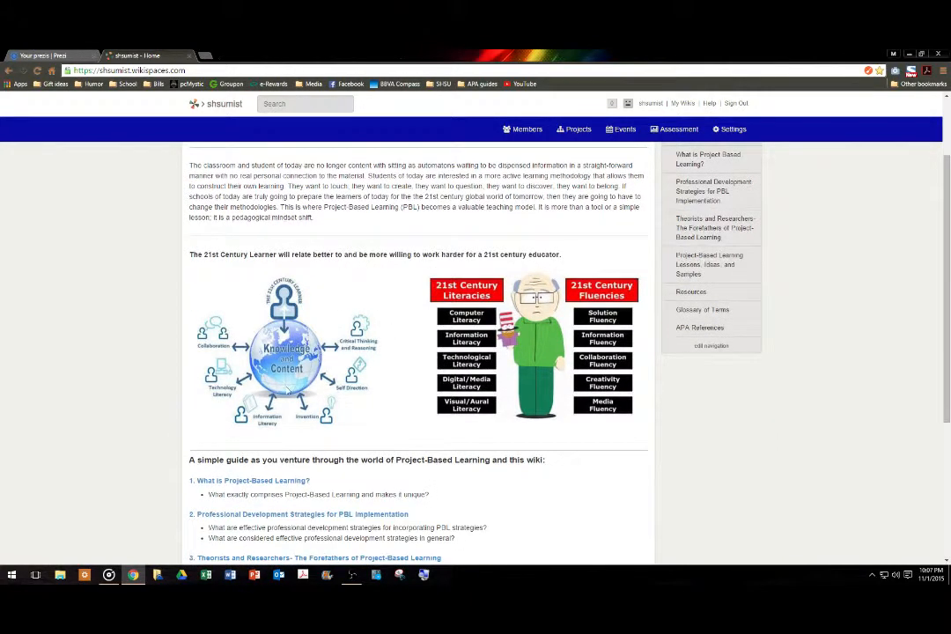
mouse_move(286, 378)
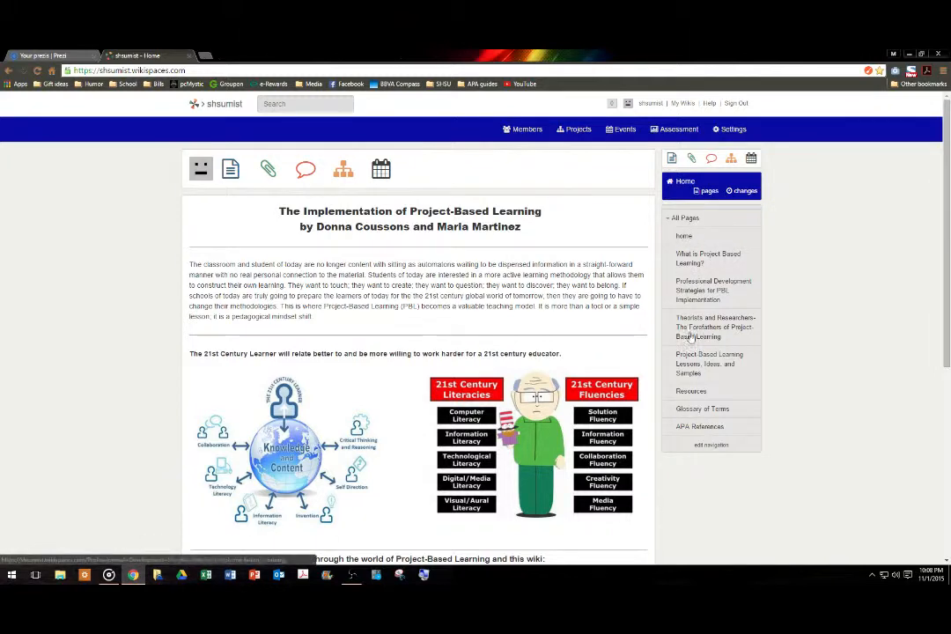
scroll(down, 3)
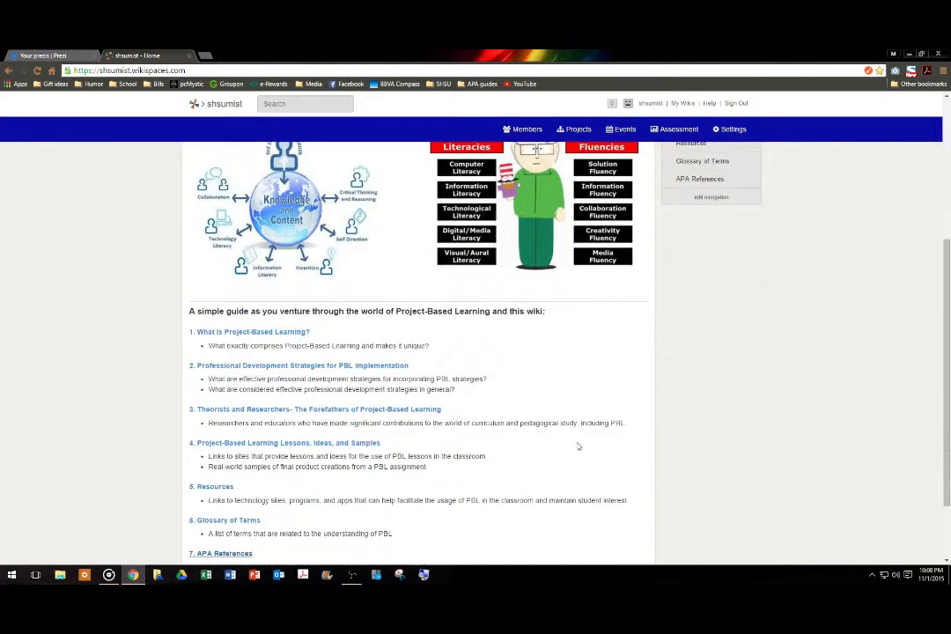
scroll(down, 3)
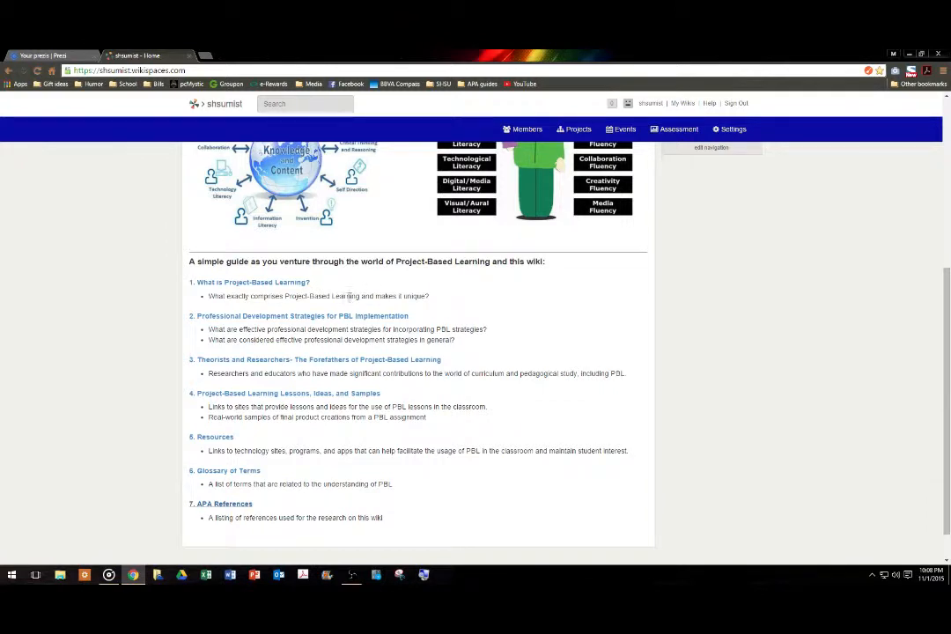
mouse_move(333, 282)
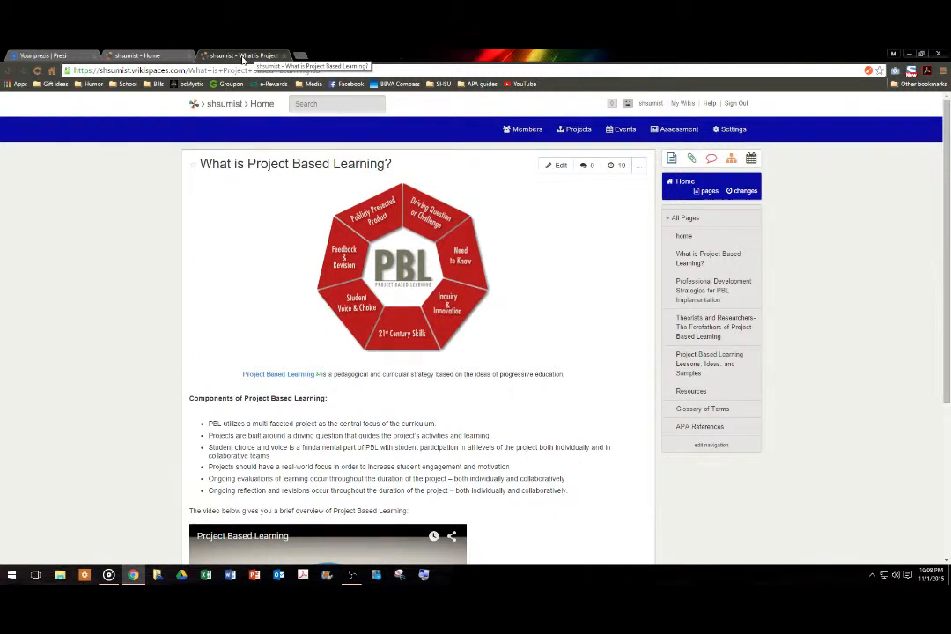
Step: Scroll through the PBL diagram, component list and embedded overview video
scroll(down, 3)
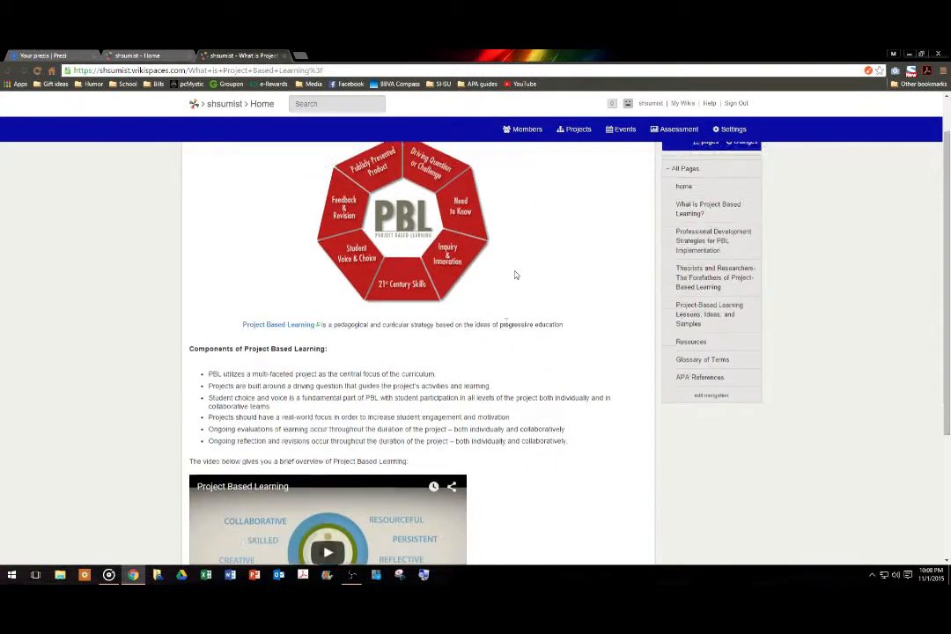
scroll(down, 3)
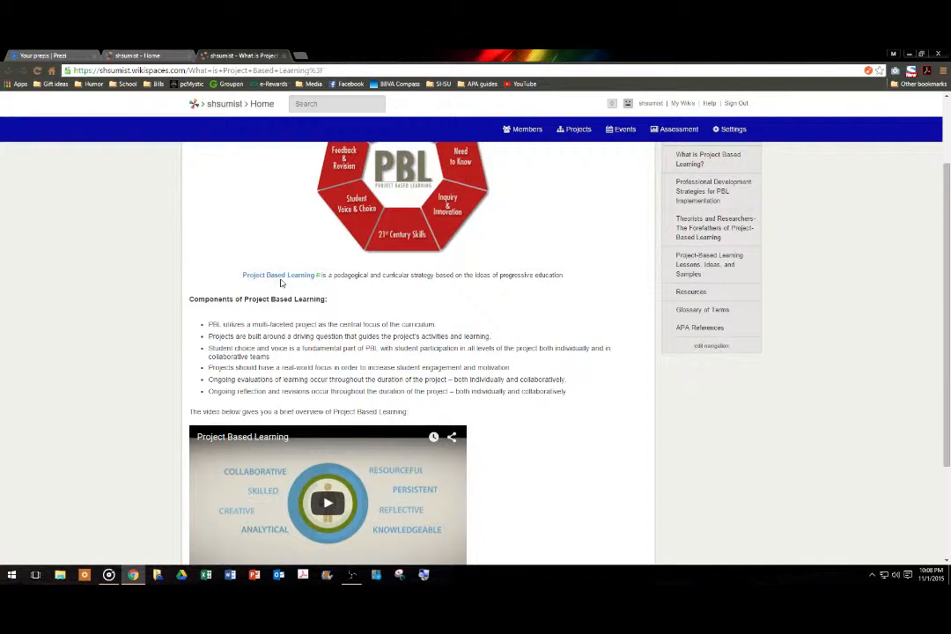
scroll(down, 3)
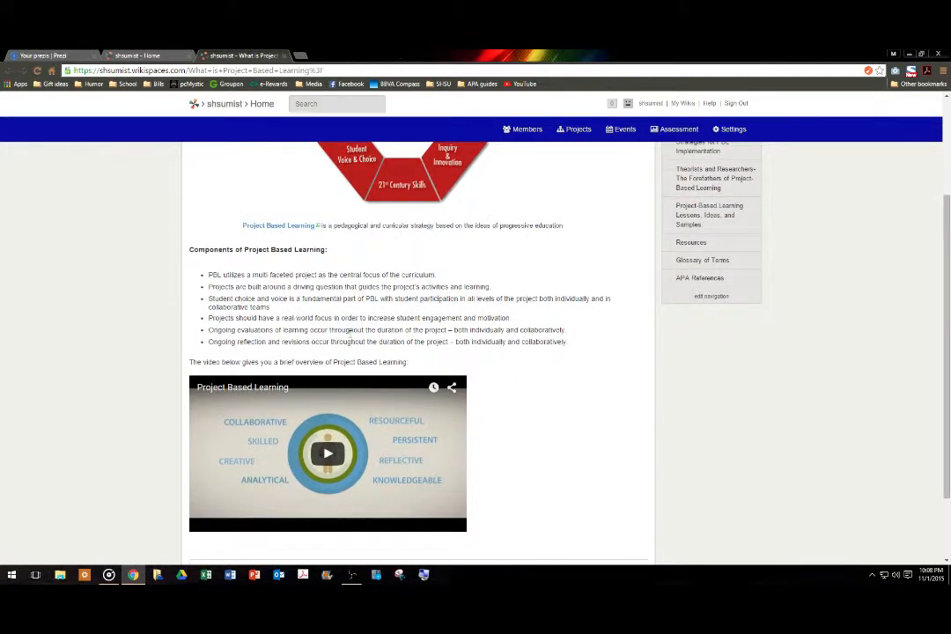
mouse_move(519, 356)
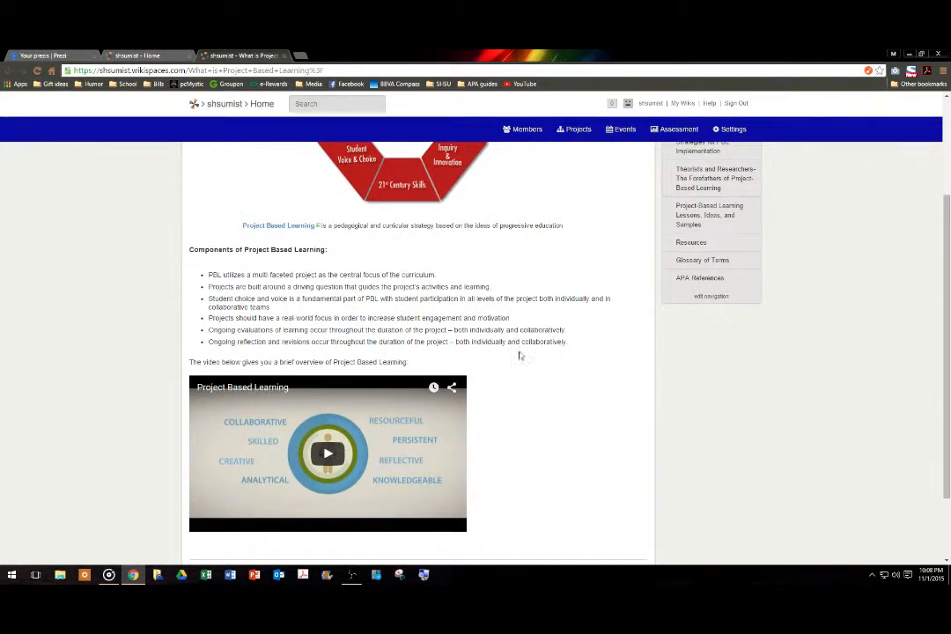
mouse_move(291, 243)
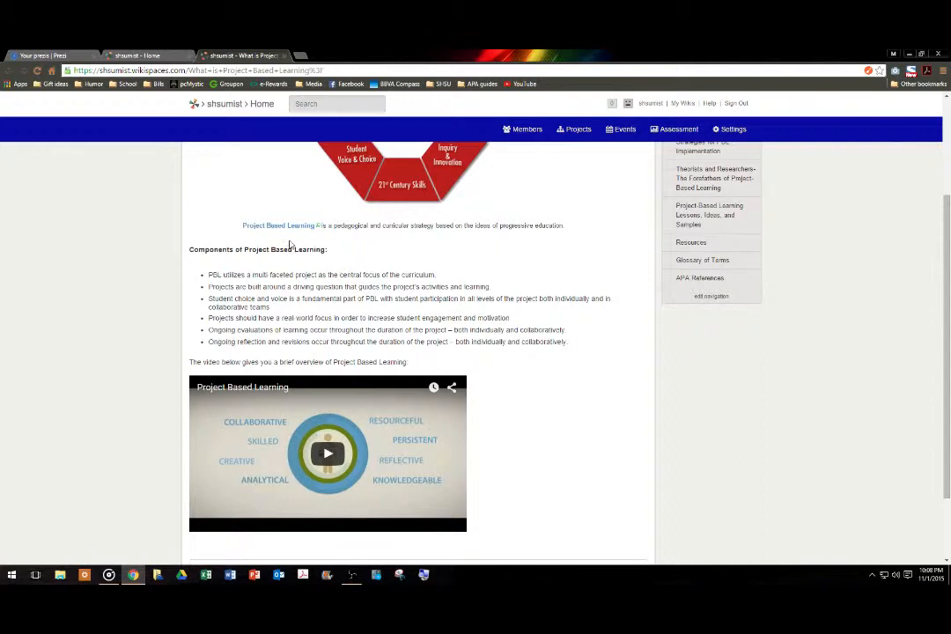
mouse_move(250, 264)
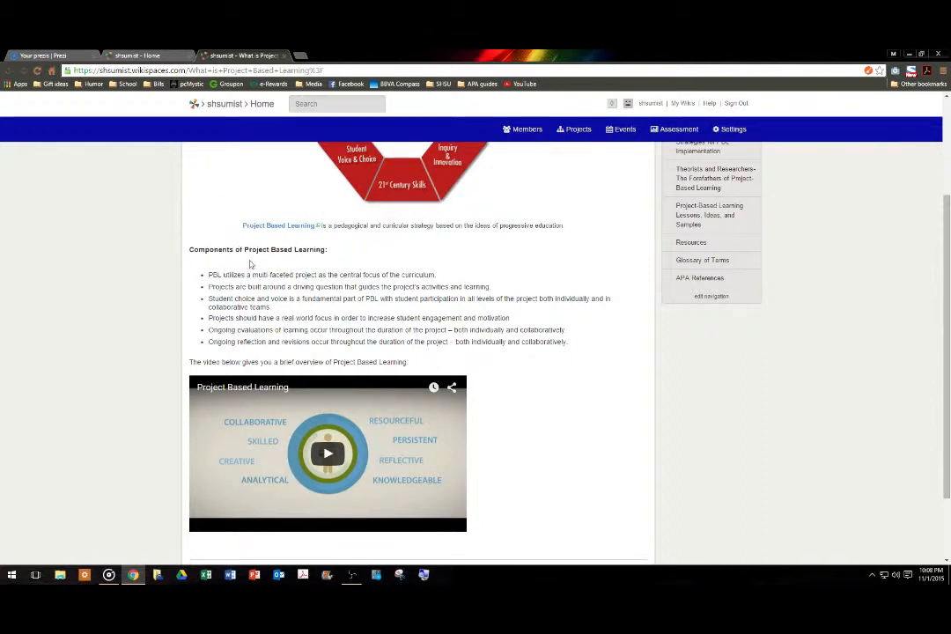
mouse_move(472, 144)
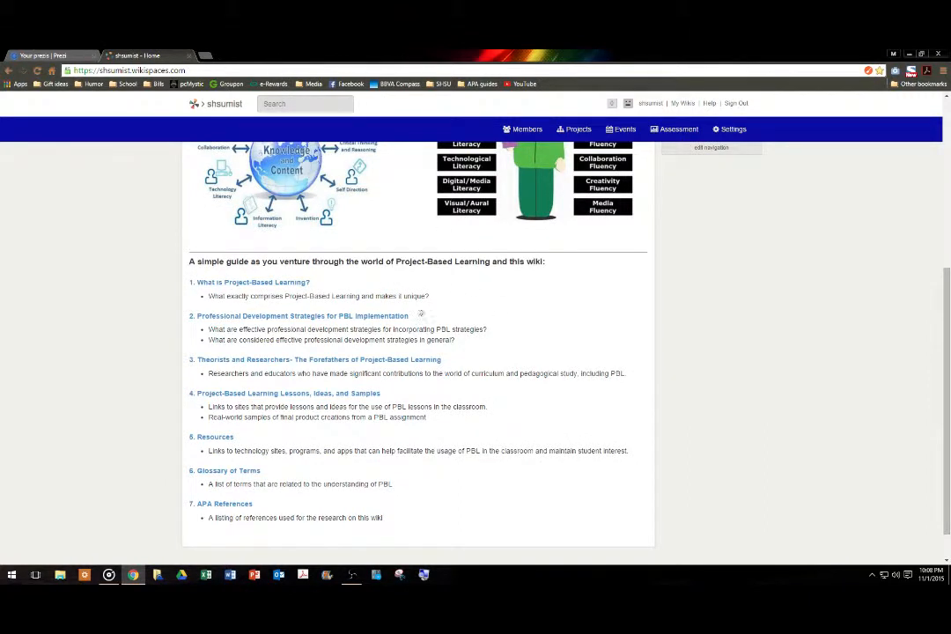
mouse_move(444, 313)
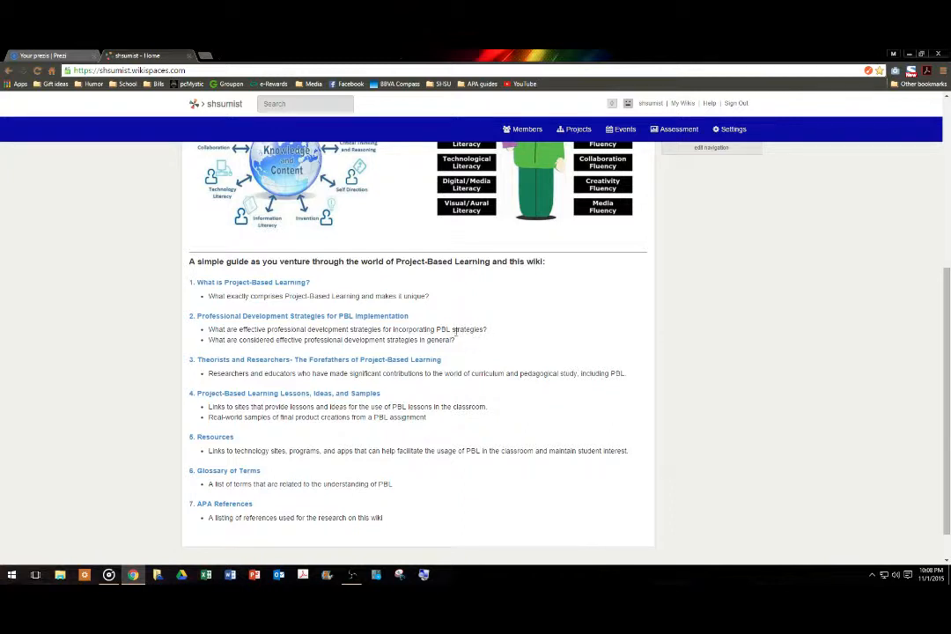
mouse_move(372, 348)
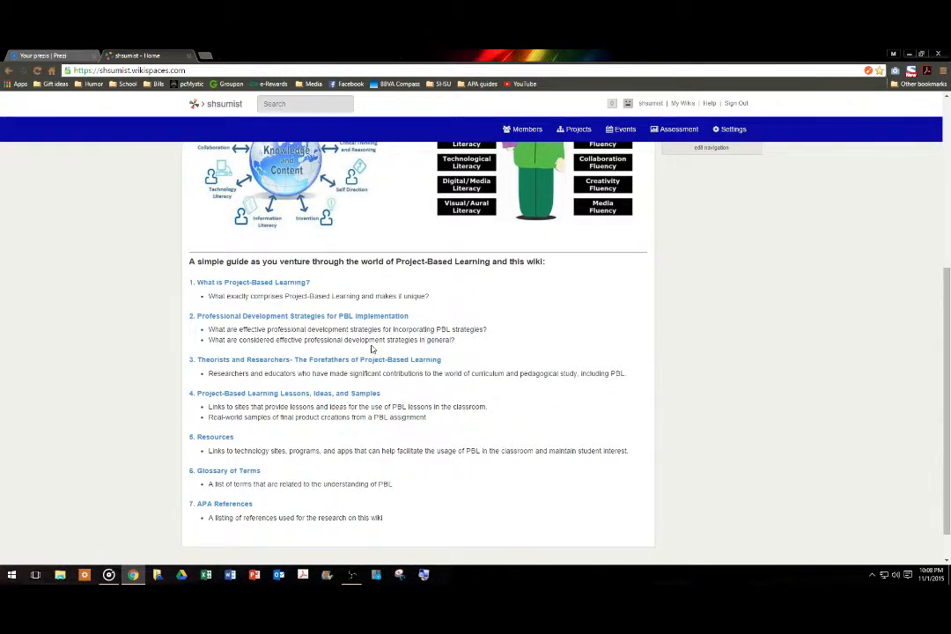
mouse_move(493, 352)
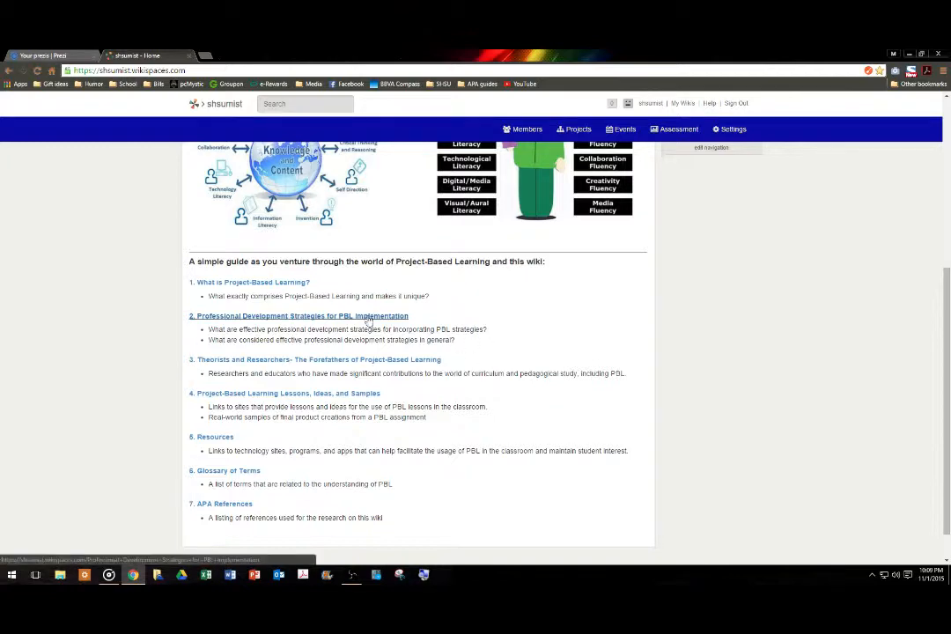
Step: Go to the Professional Development Strategies for PBL Implementation page and scroll its content
click(300, 315)
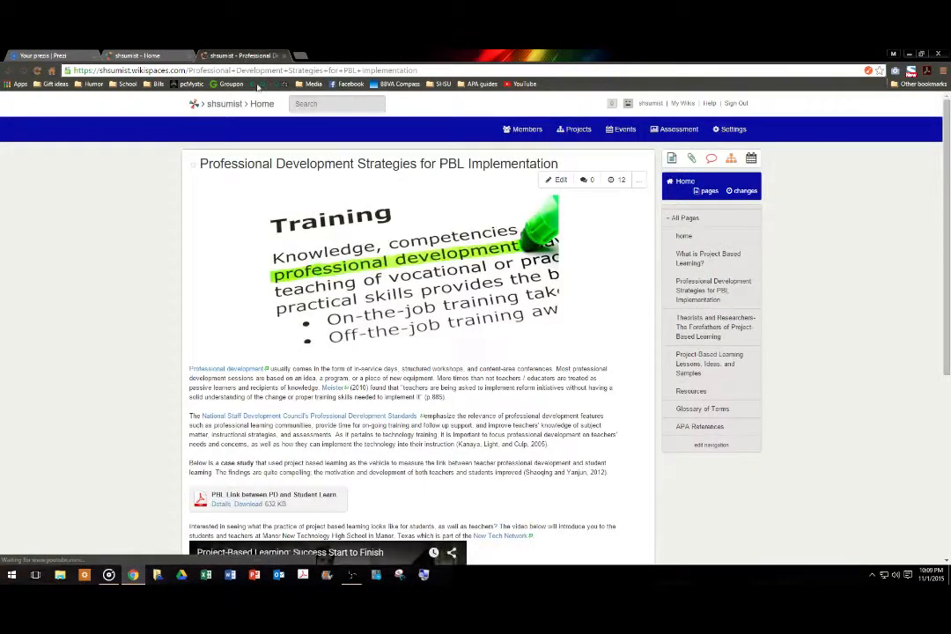
scroll(down, 3)
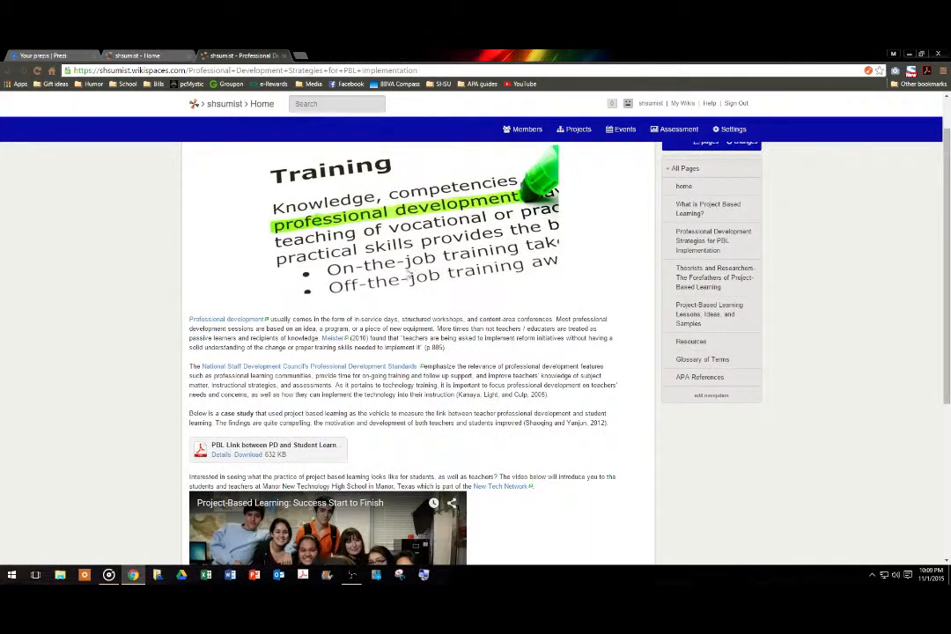
mouse_move(504, 356)
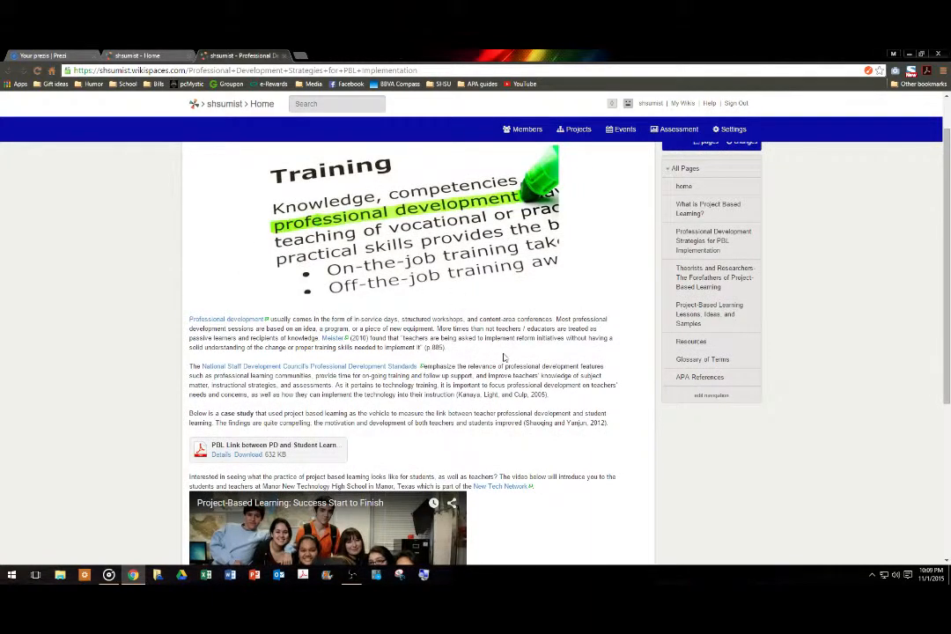
scroll(down, 3)
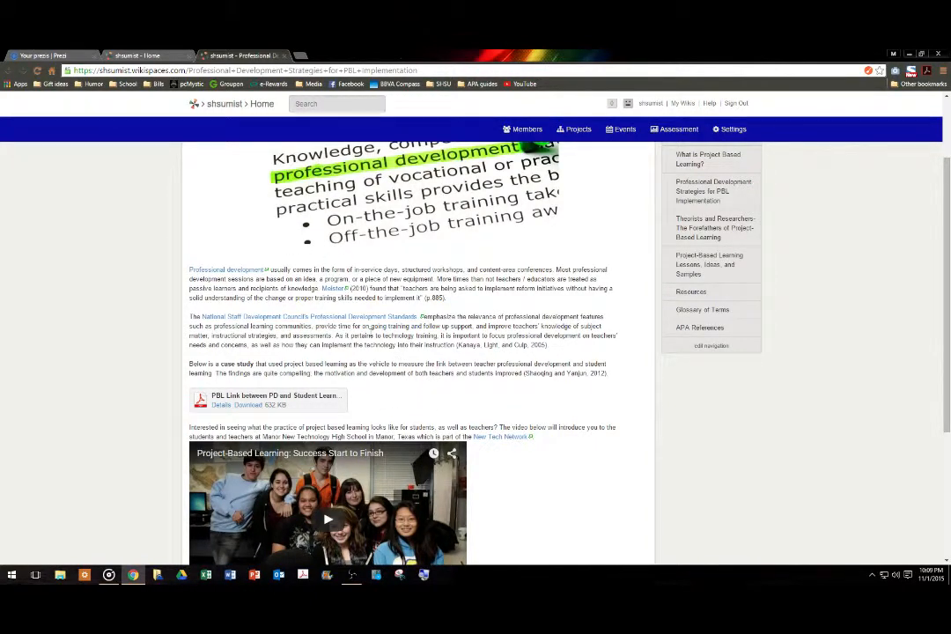
mouse_move(299, 317)
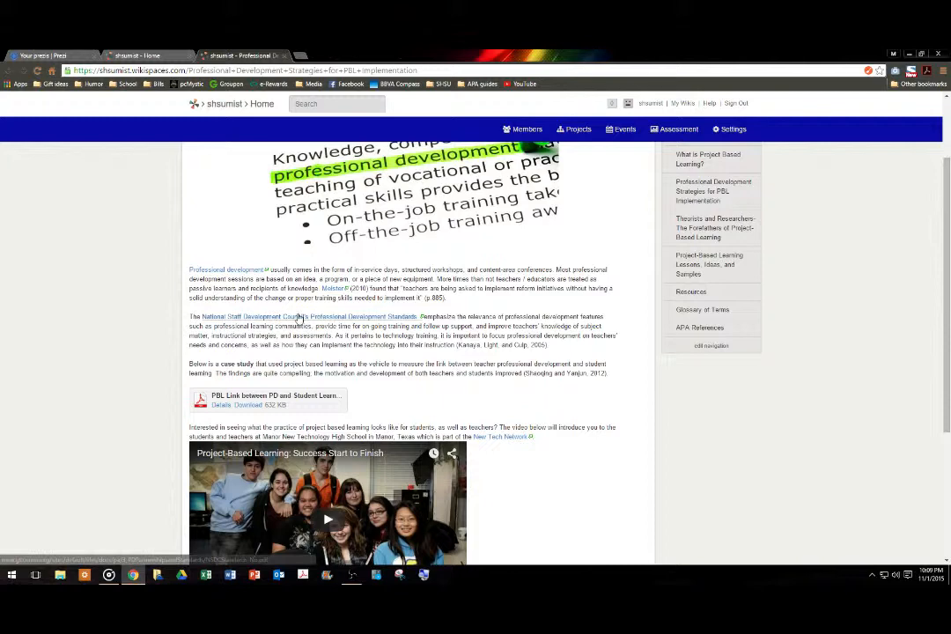
Step: View the National Staff Development Council standards PDF, close it and scroll back through the wiki page
click(260, 317)
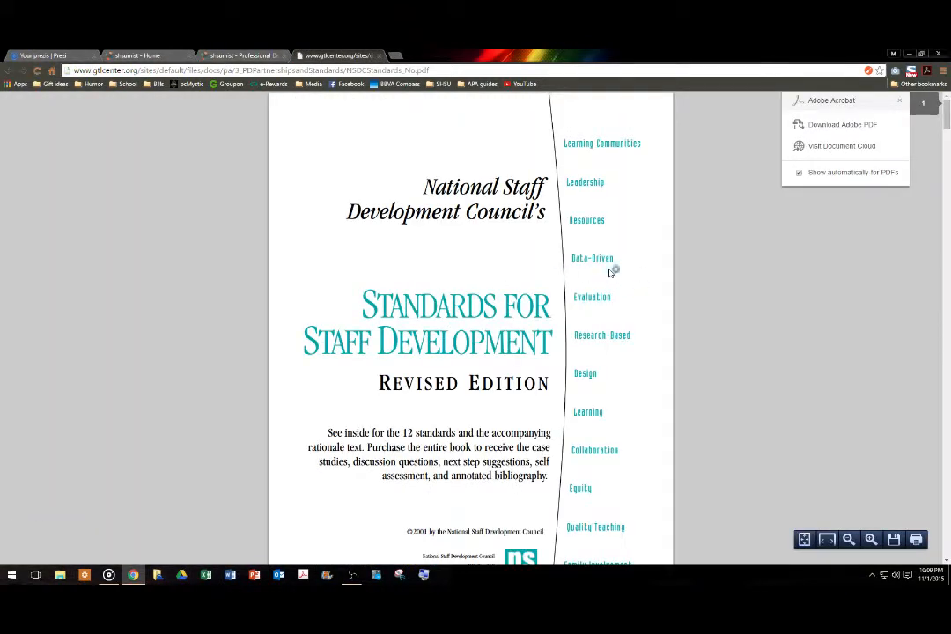
scroll(down, 3)
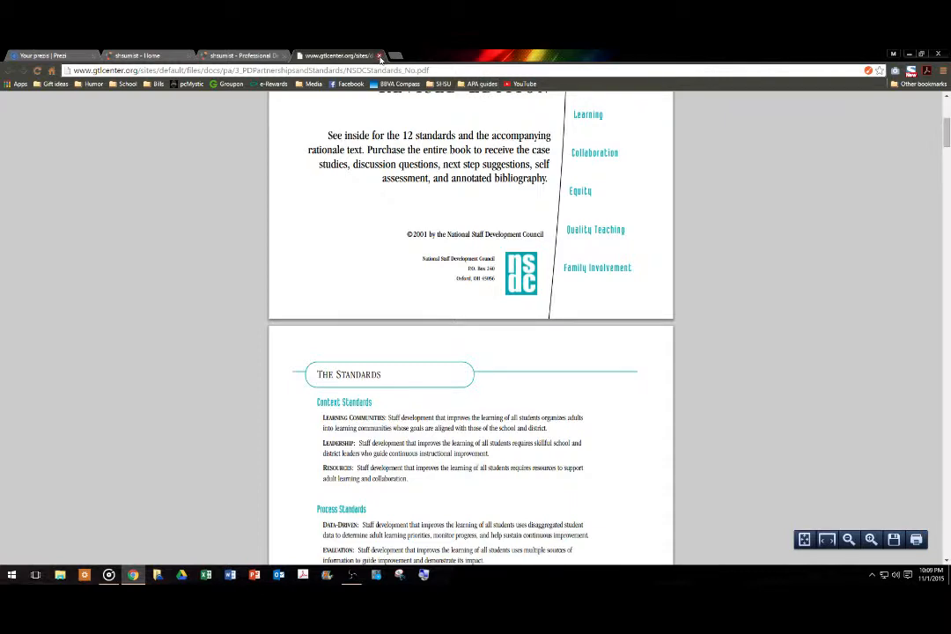
click(243, 55)
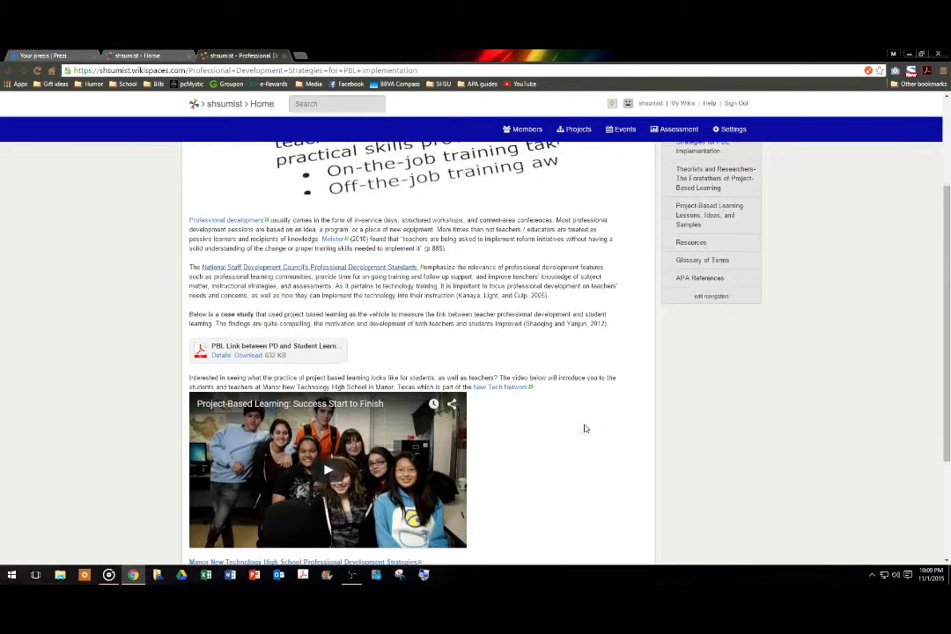
scroll(down, 3)
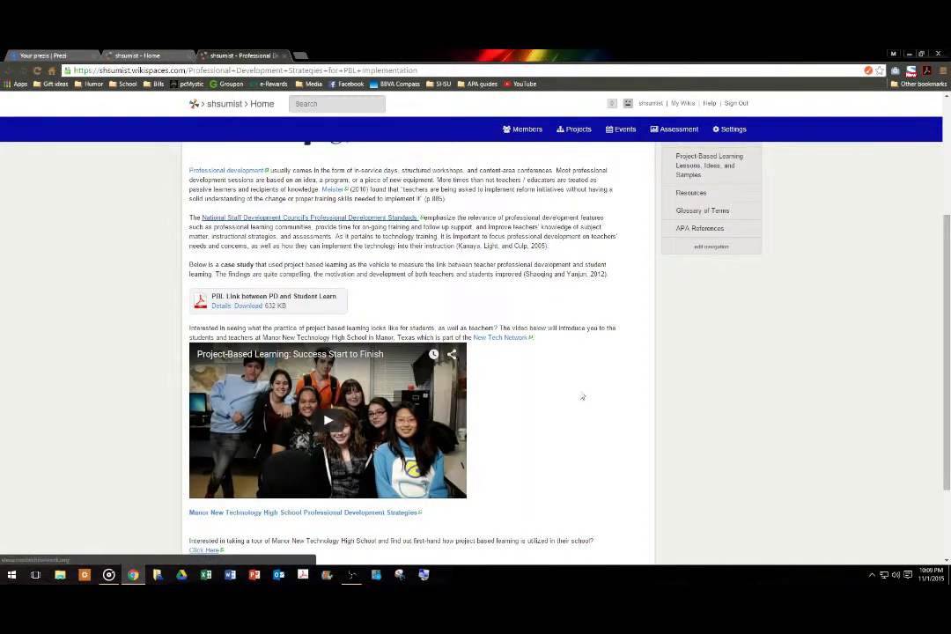
scroll(down, 3)
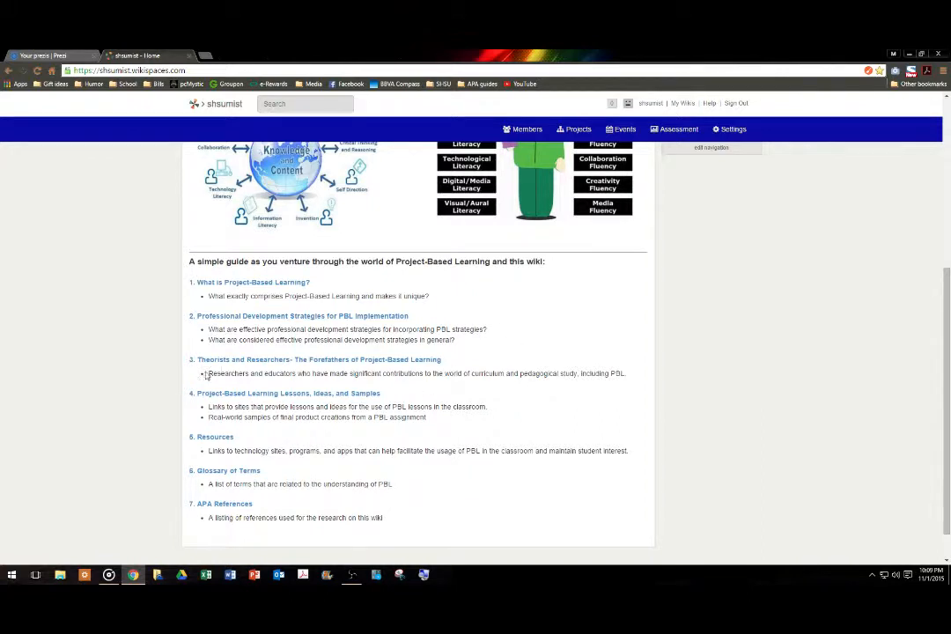
mouse_move(500, 384)
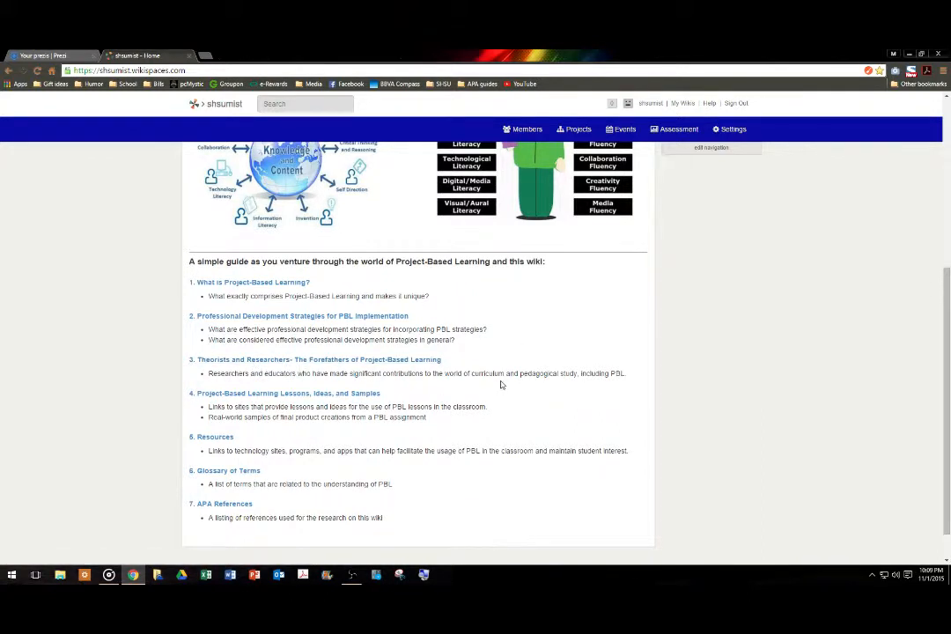
mouse_move(532, 338)
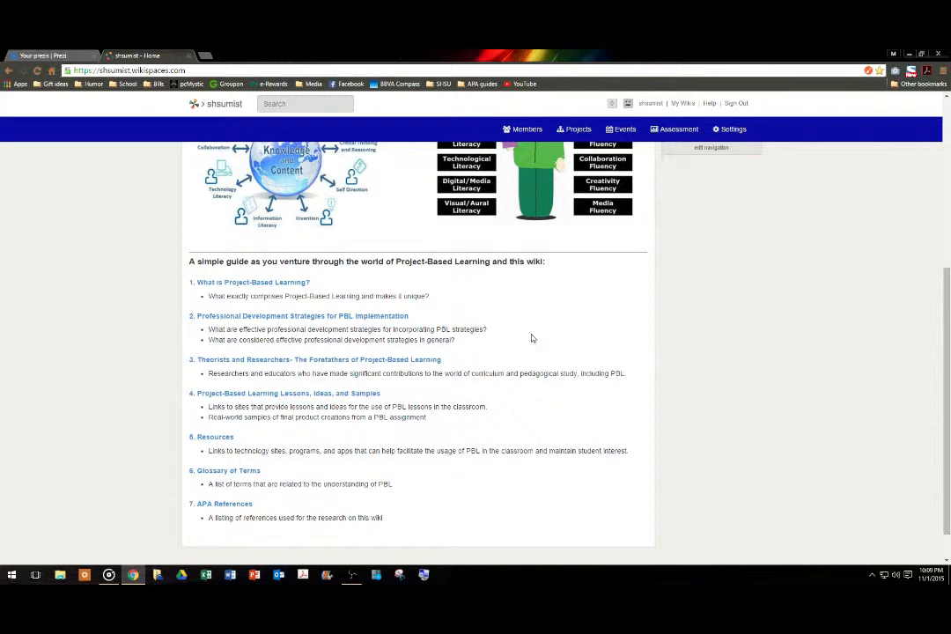
mouse_move(496, 335)
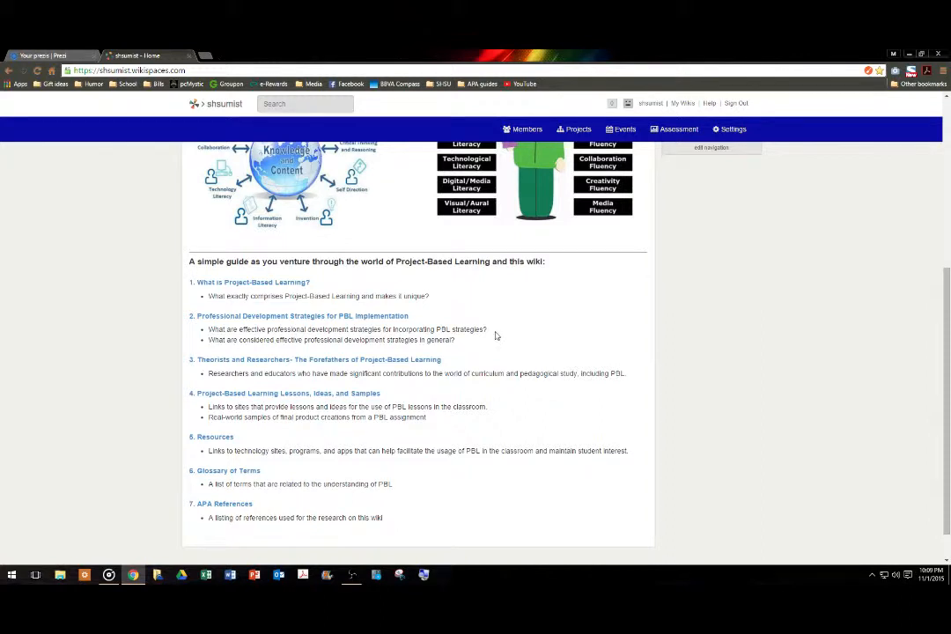
mouse_move(514, 387)
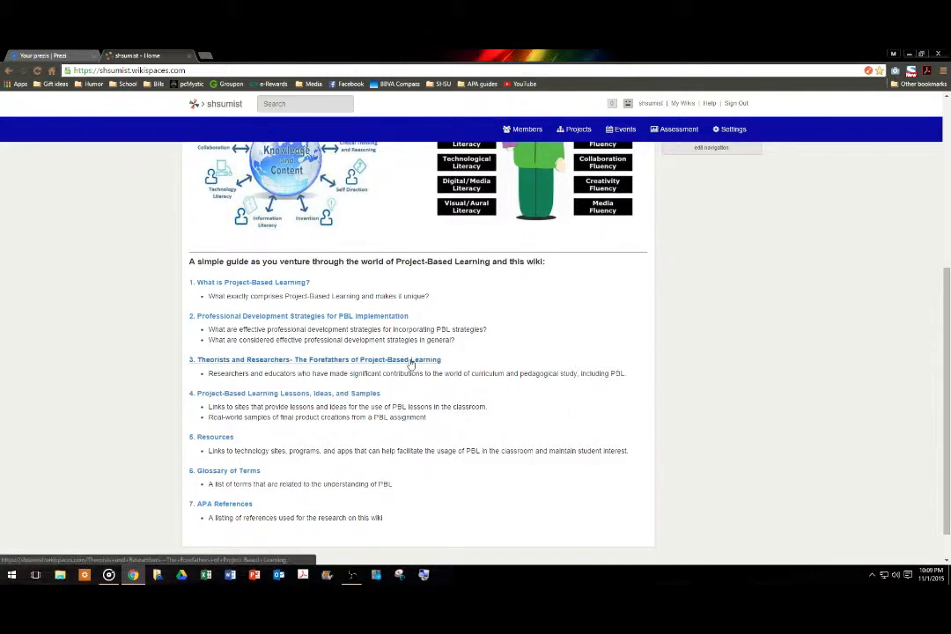
Step: Browse the Theorists and Researchers page down to its linked Piaget book
click(313, 360)
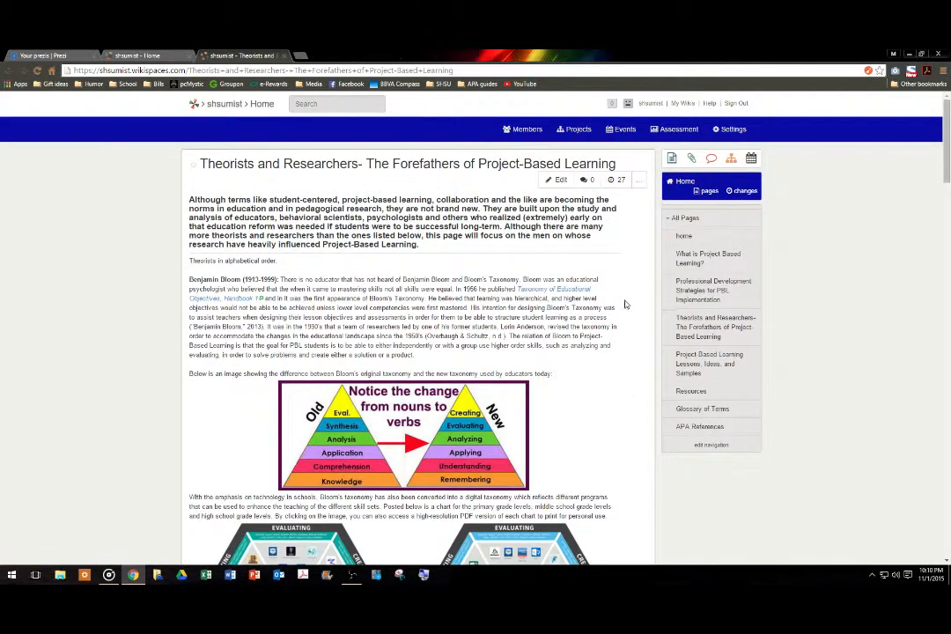
scroll(down, 3)
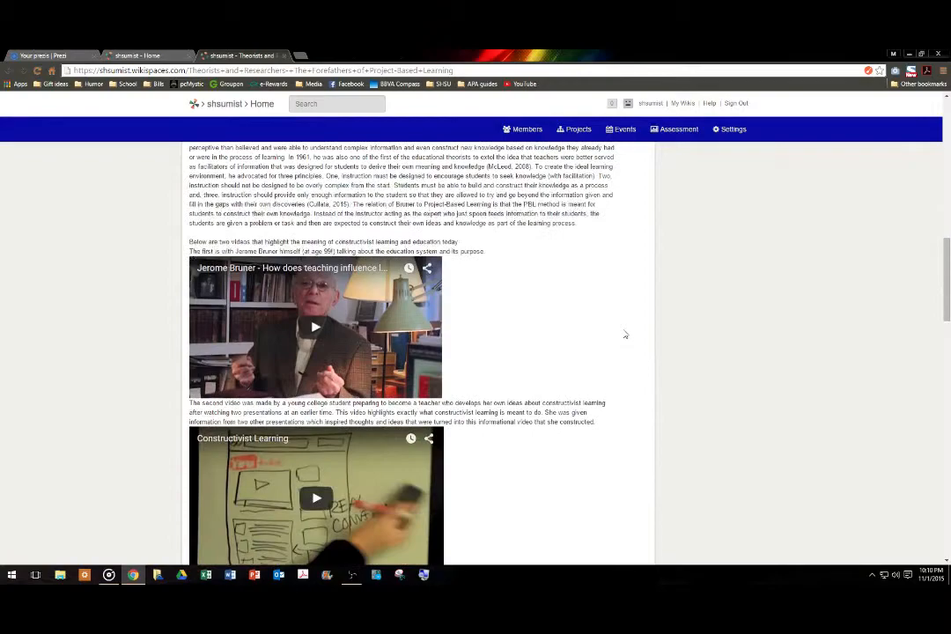
scroll(down, 3)
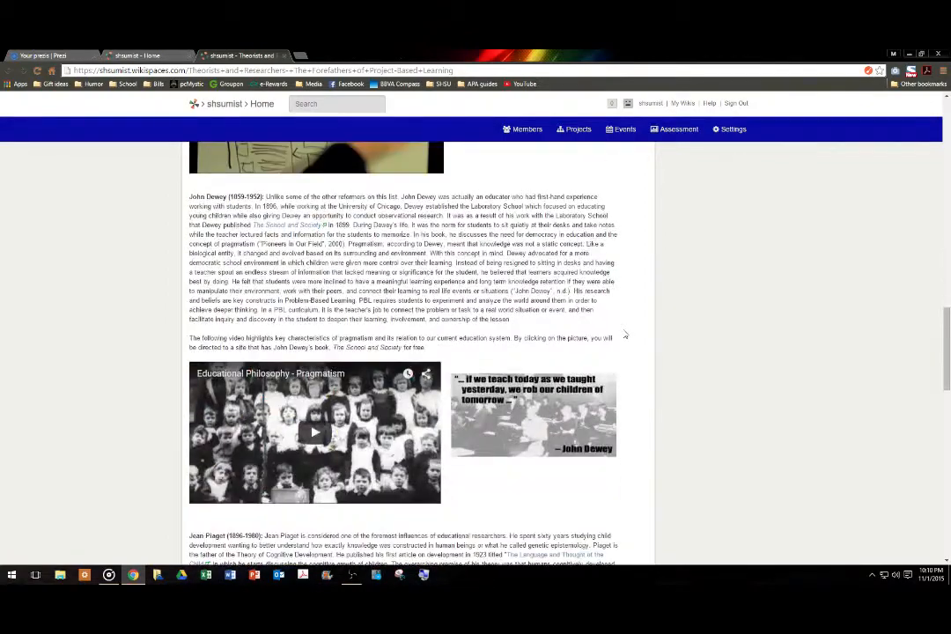
scroll(down, 3)
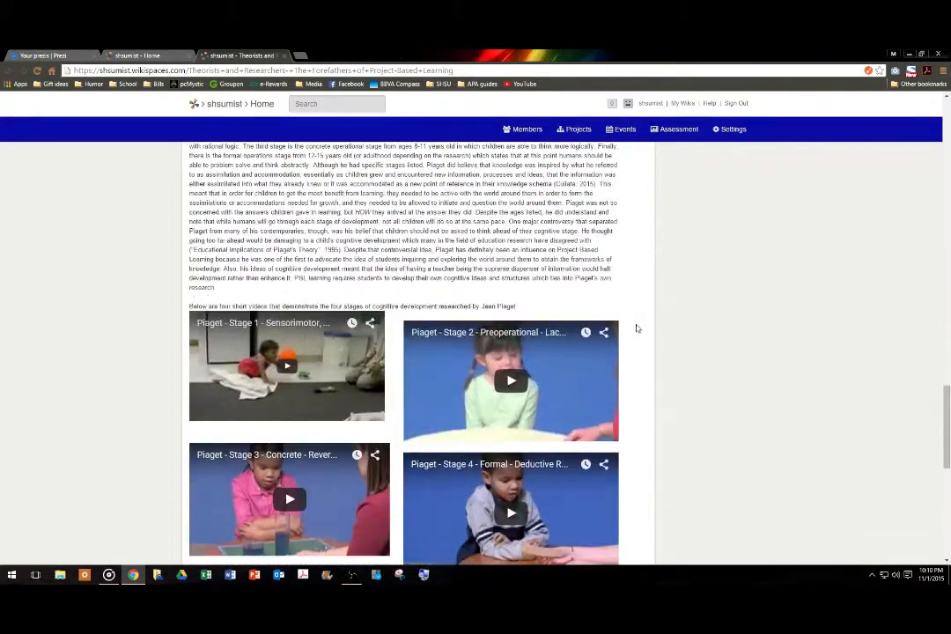
scroll(down, 3)
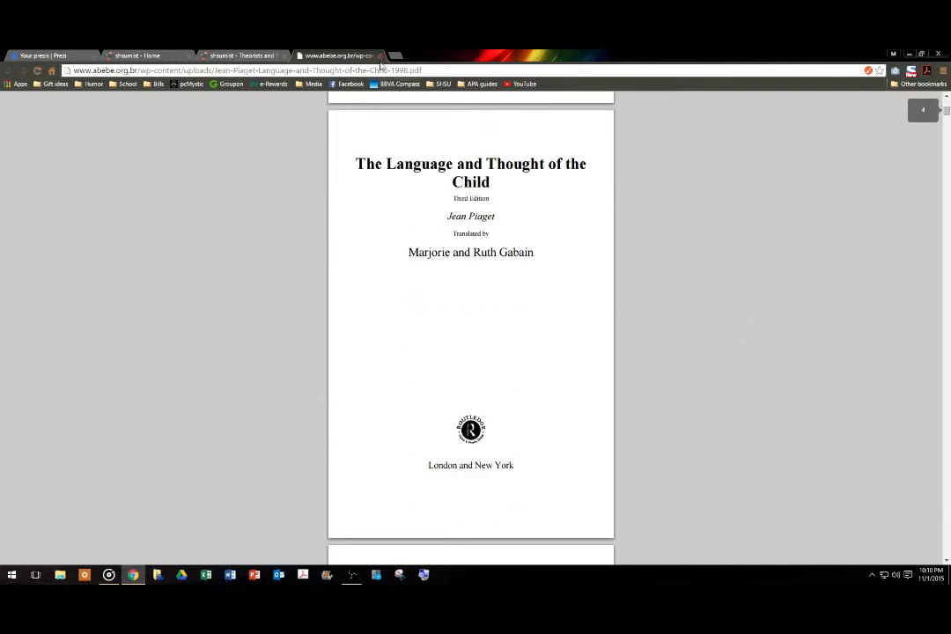
Step: Return from Piaget's book and continue down to the Windows 8 Apps for Primary School chart
click(238, 55)
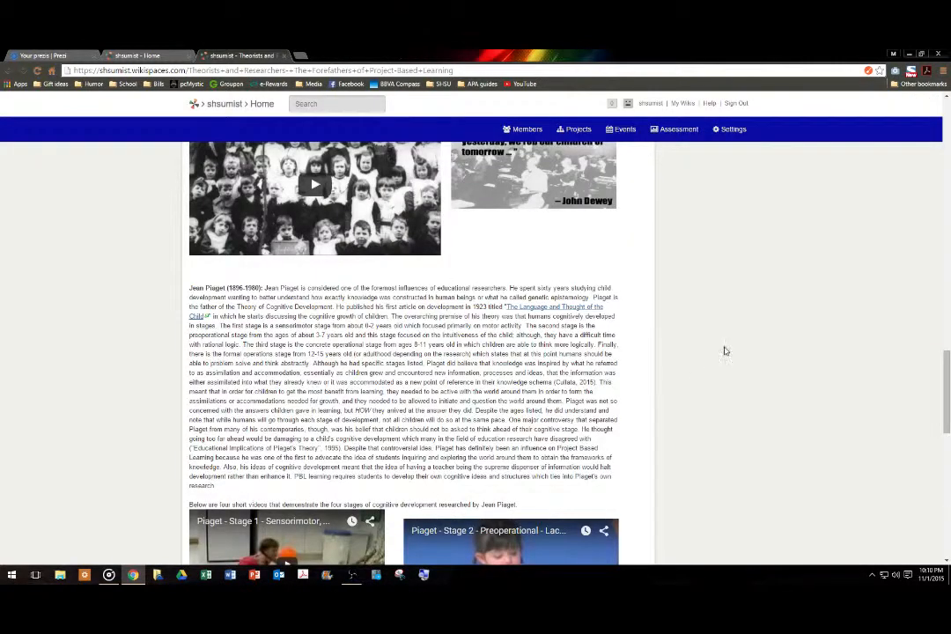
scroll(down, 3)
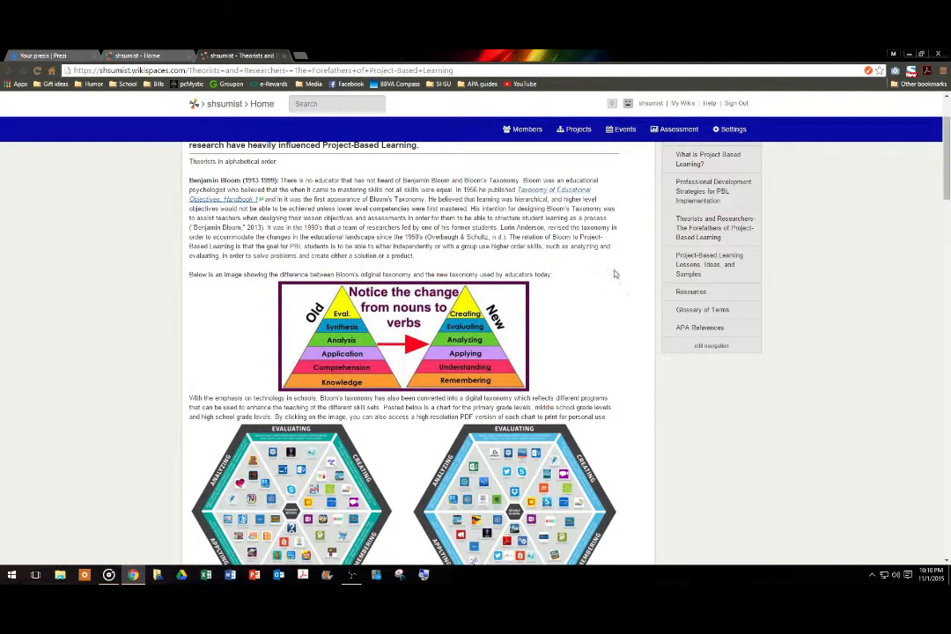
scroll(down, 3)
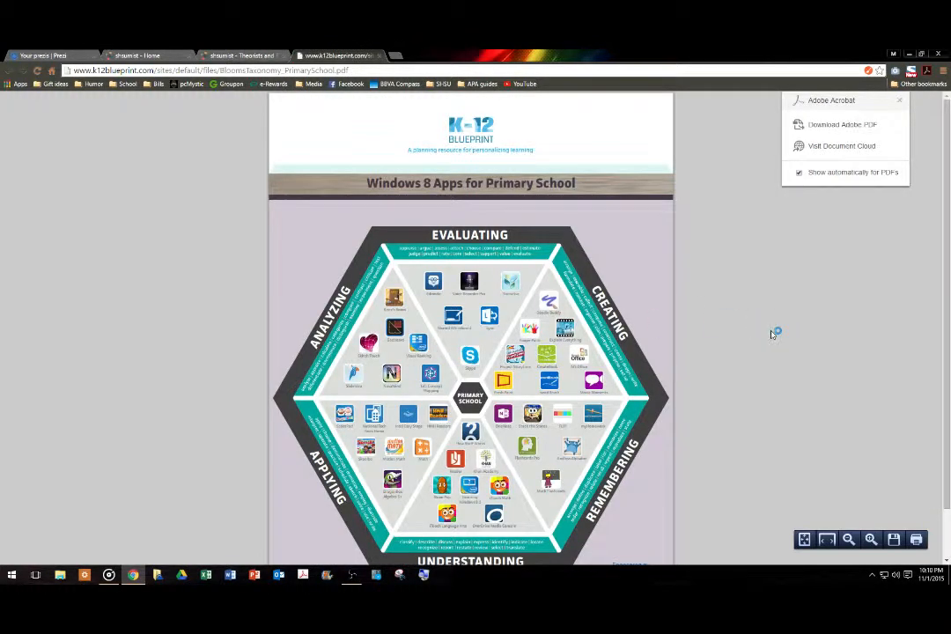
scroll(down, 3)
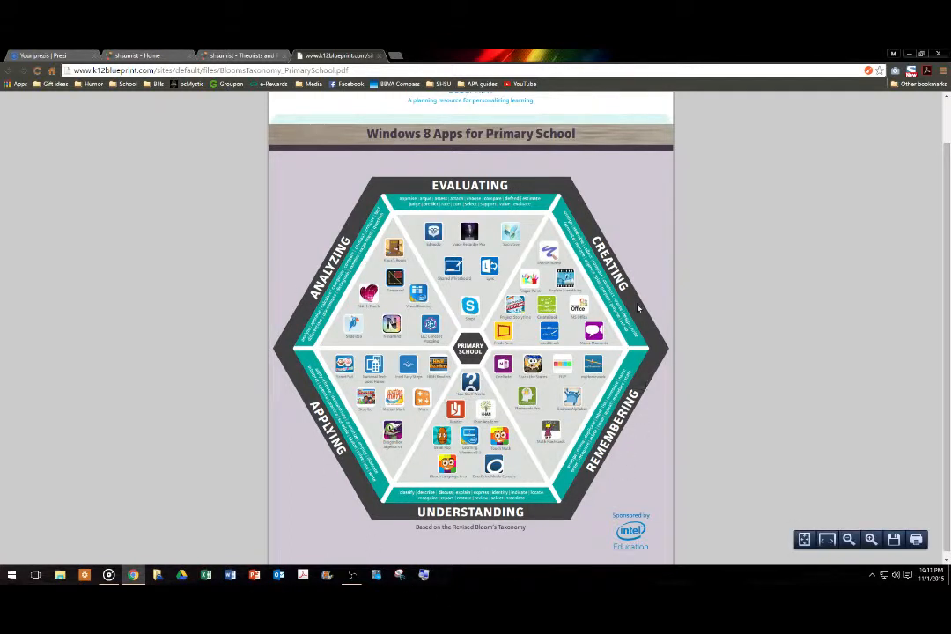
mouse_move(530, 332)
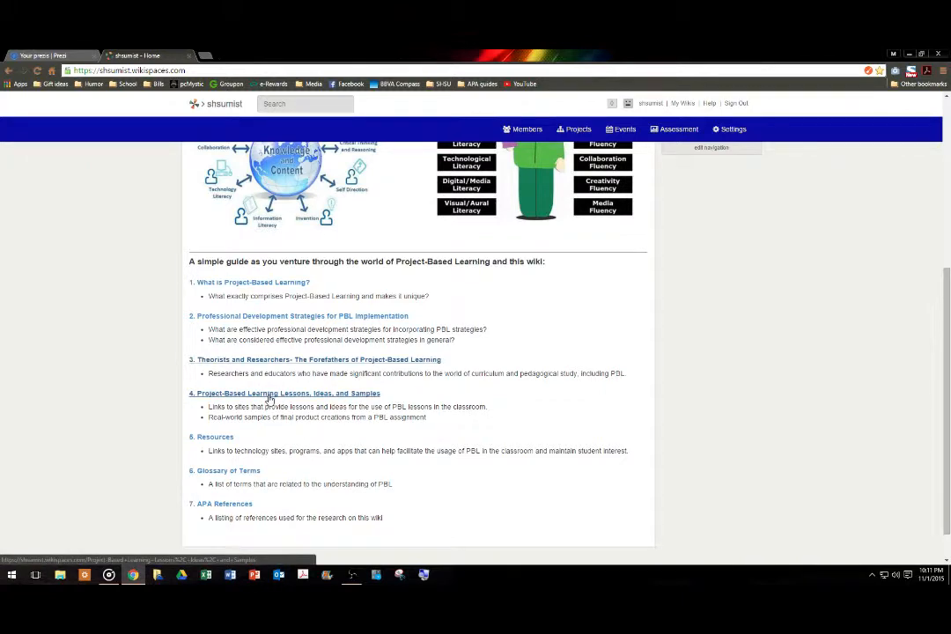
Step: Browse the Lessons, Ideas, and Samples page's PBL resource links and student samples
click(286, 392)
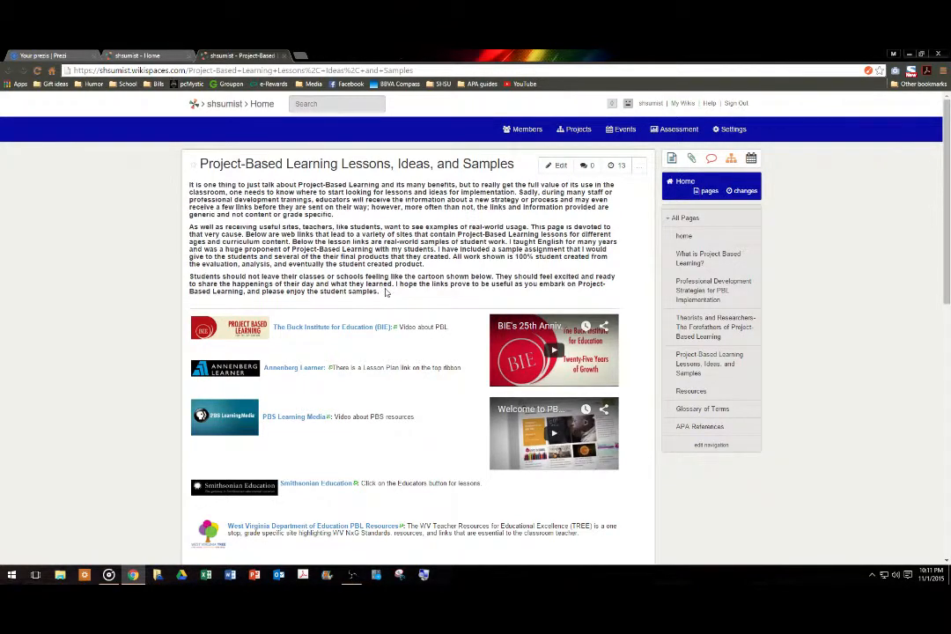
scroll(down, 3)
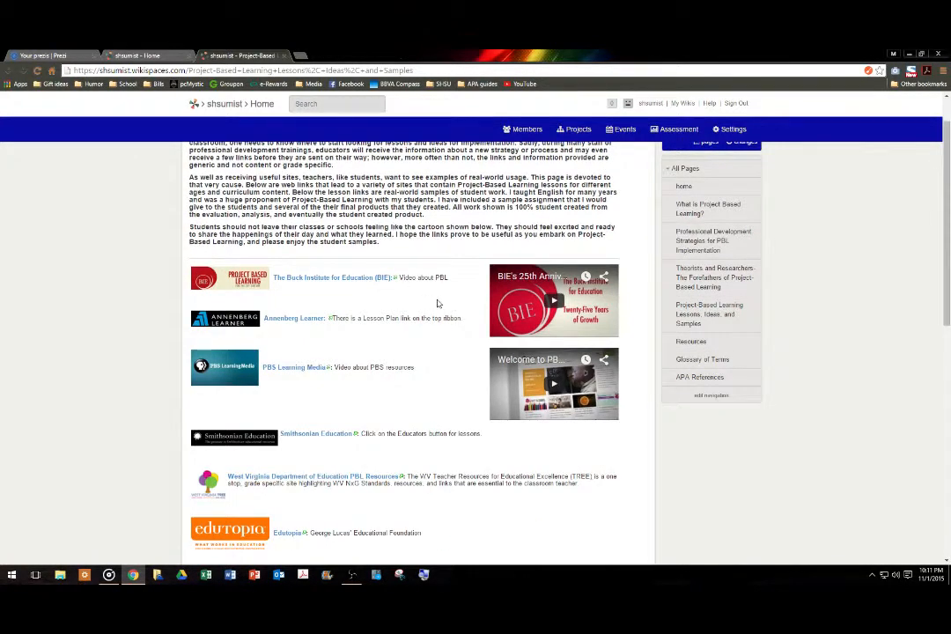
scroll(down, 3)
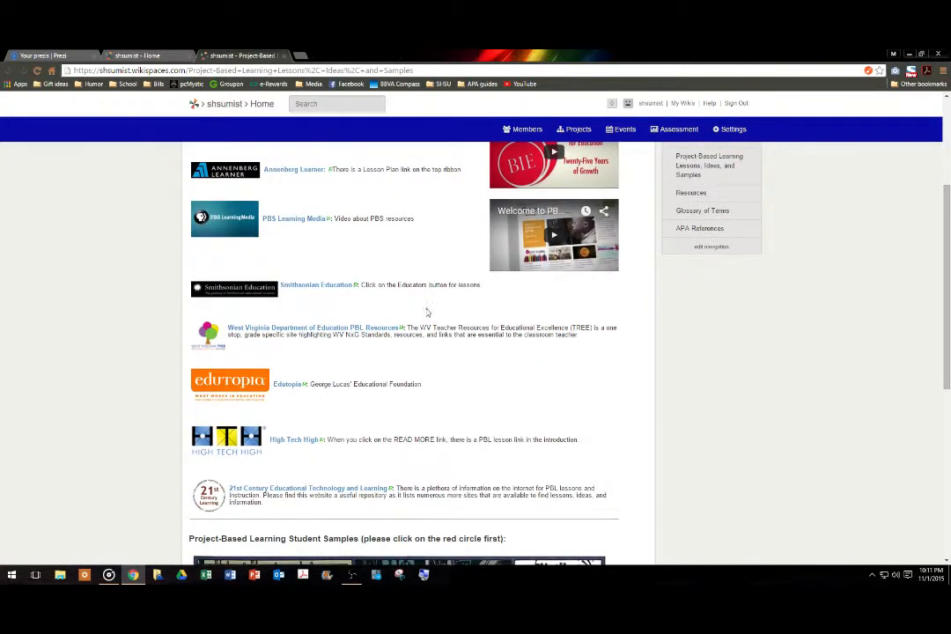
mouse_move(443, 398)
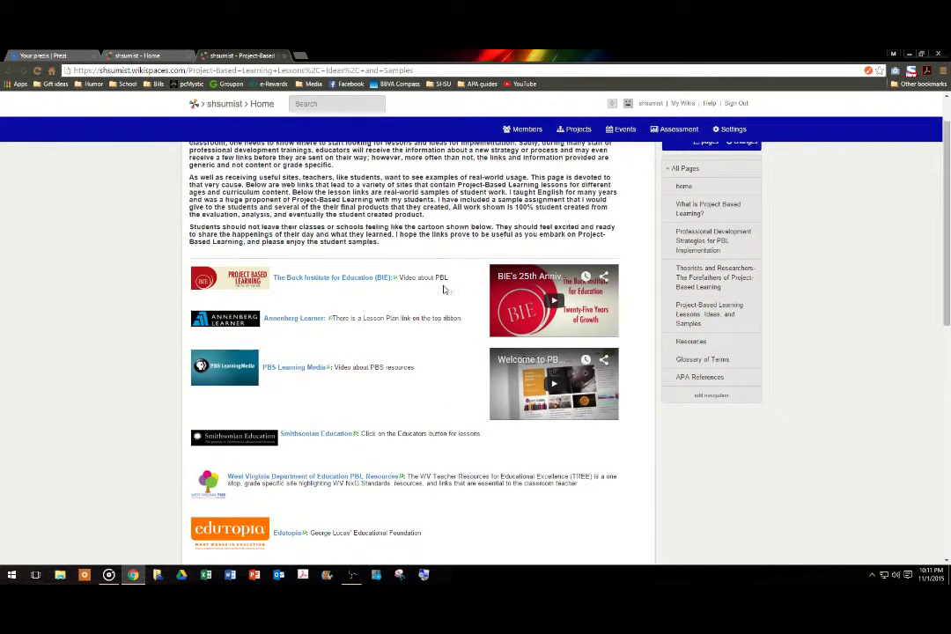
mouse_move(382, 306)
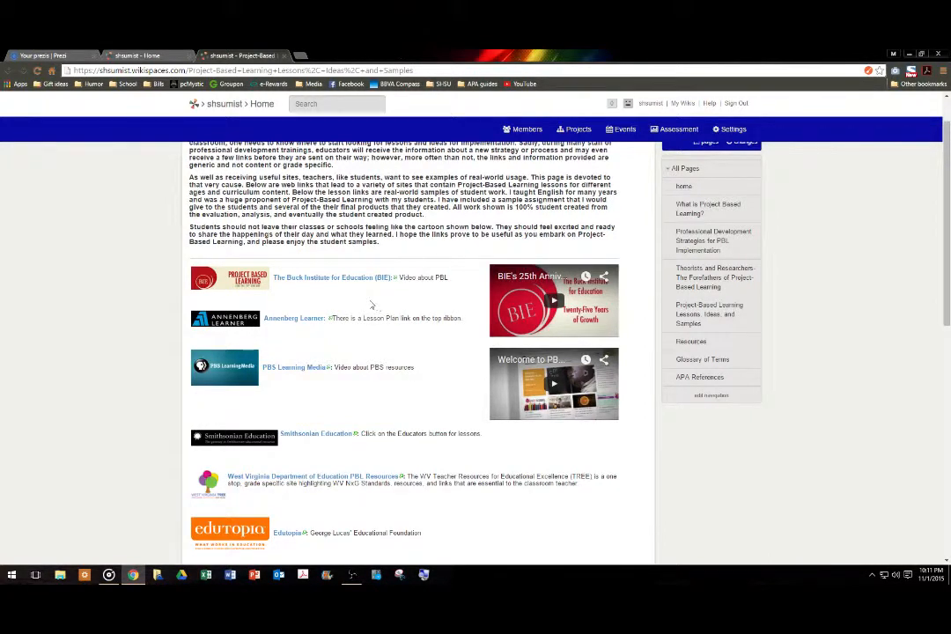
mouse_move(373, 342)
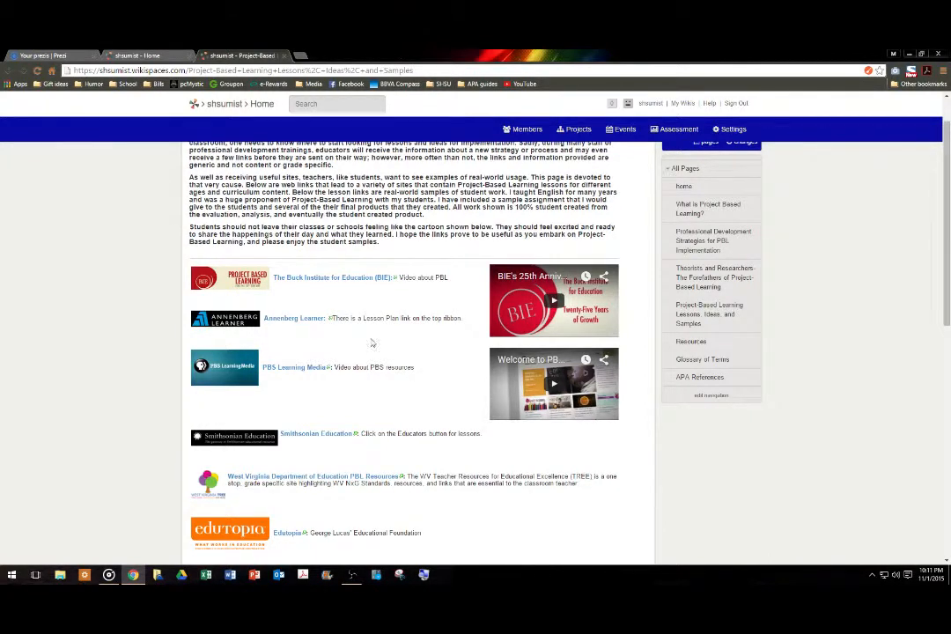
mouse_move(346, 329)
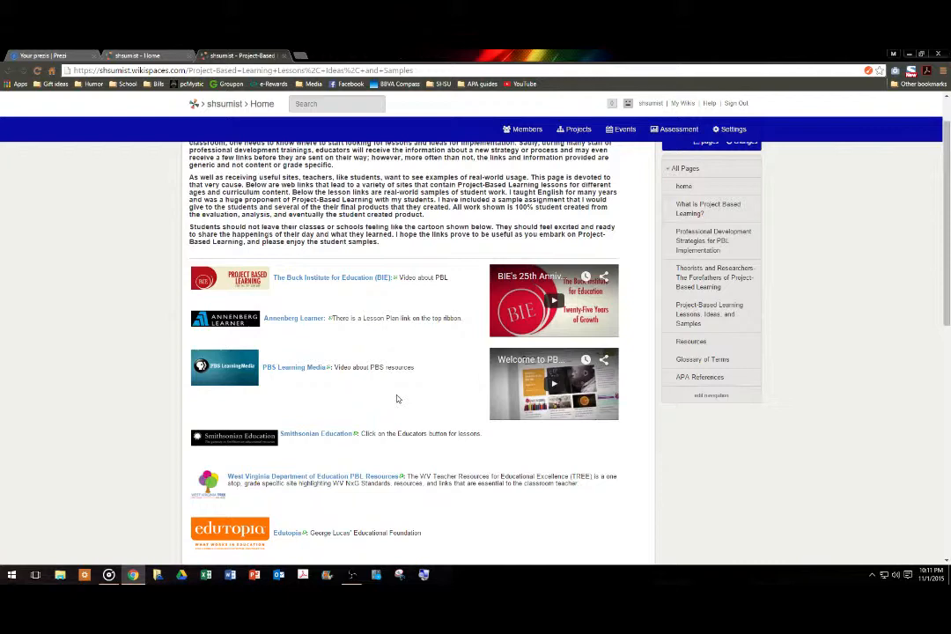
scroll(down, 3)
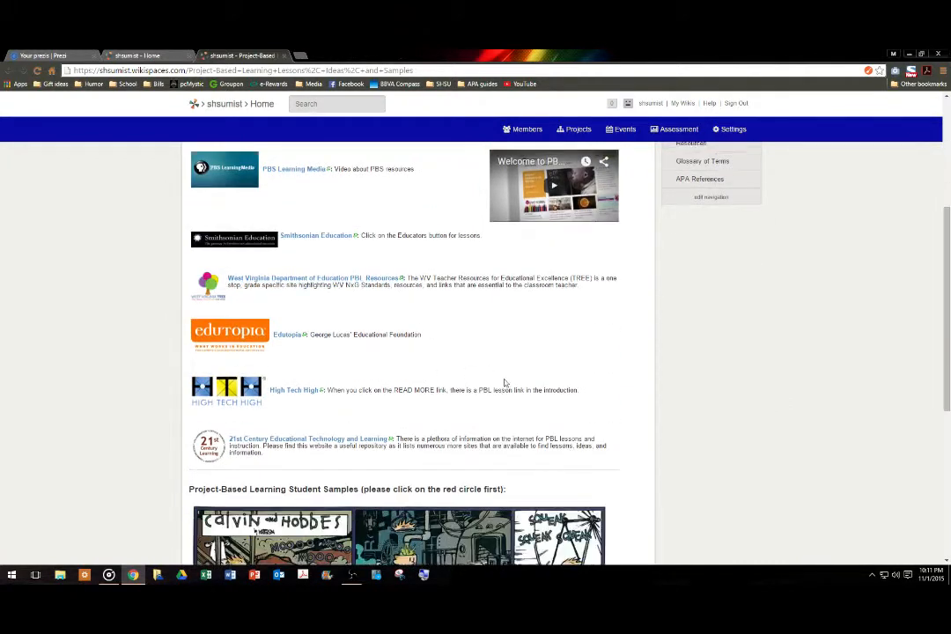
Step: Scroll to the Project-Based Learning Student Samples Calvin and Hobbes graphic
scroll(down, 3)
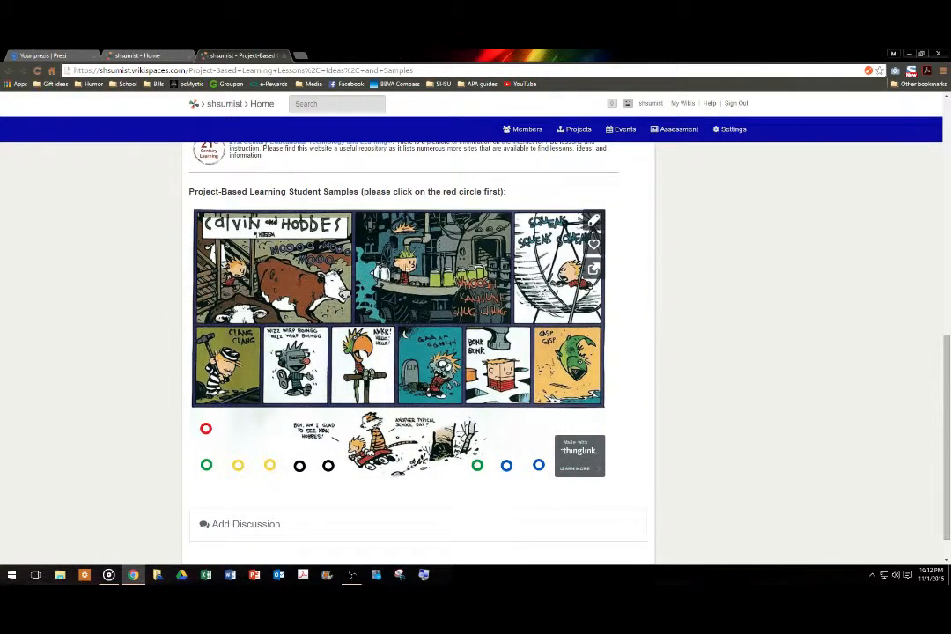
mouse_move(420, 338)
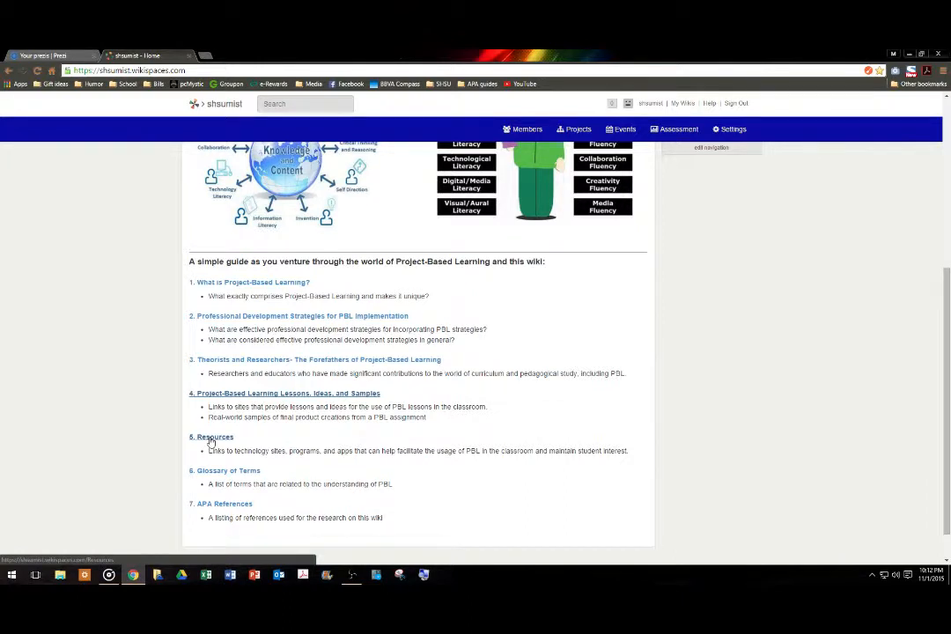
Step: Go to the Resources page listing presentation and video creation tools
click(215, 437)
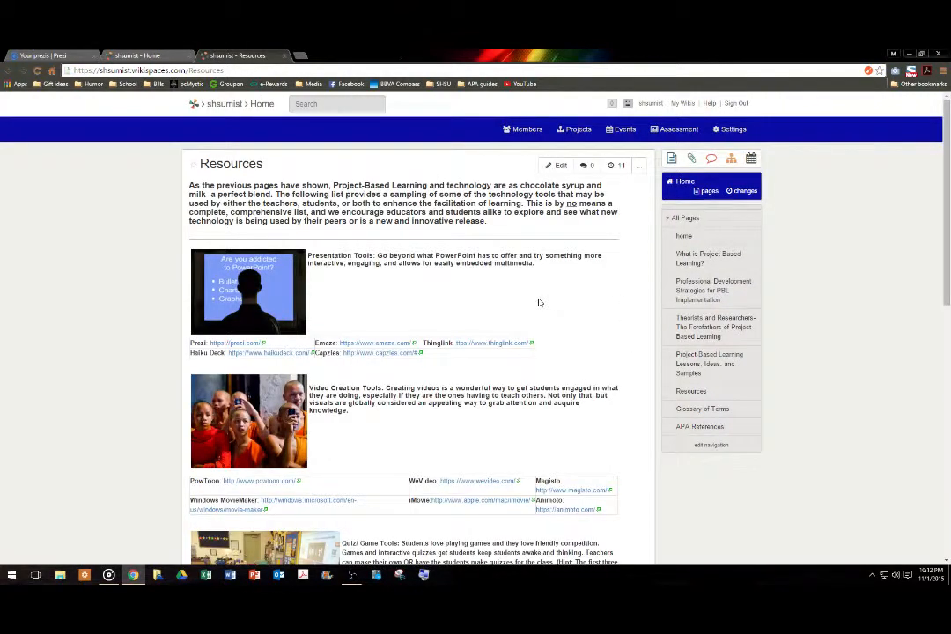
mouse_move(567, 278)
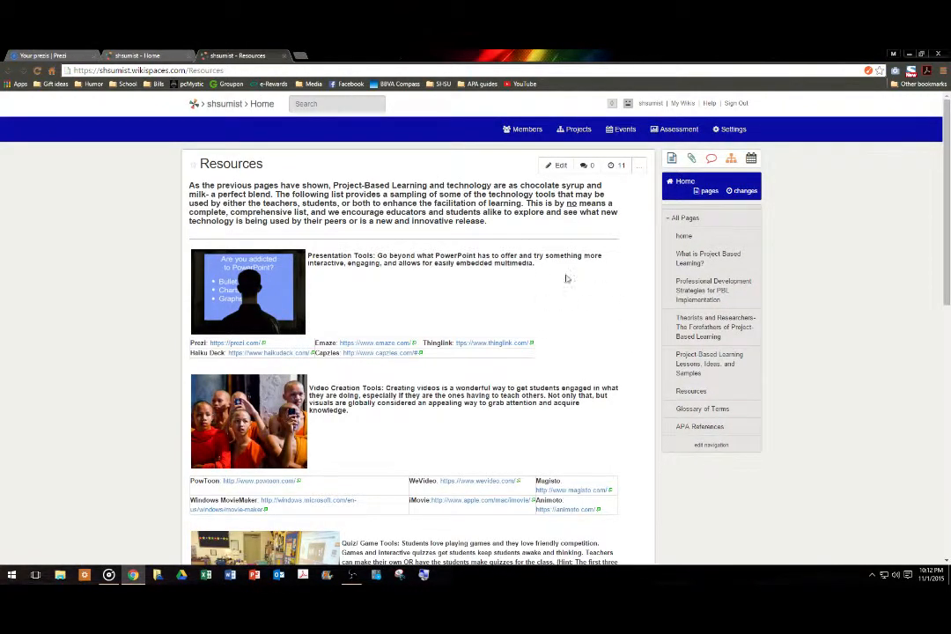
mouse_move(602, 315)
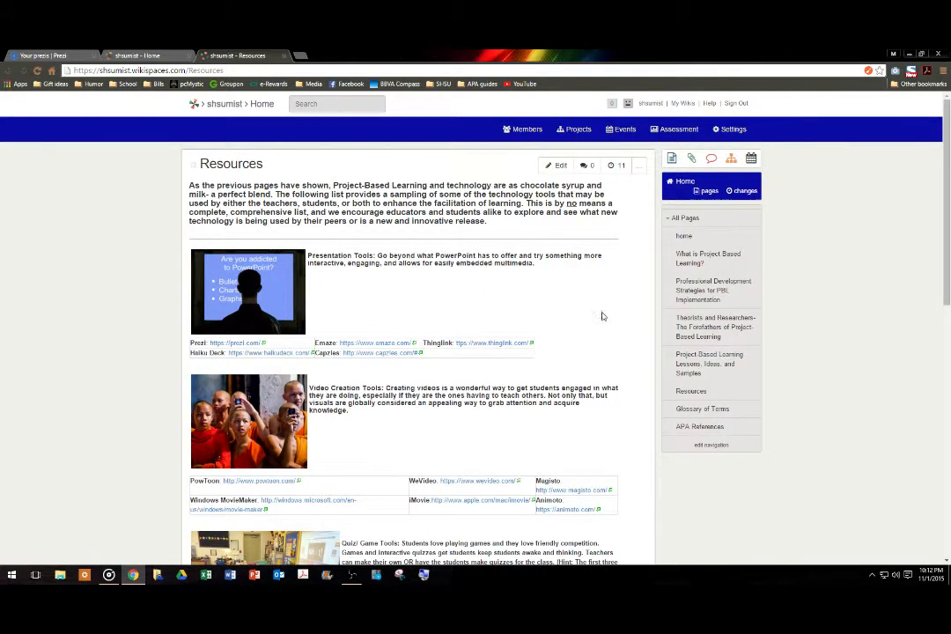
mouse_move(620, 282)
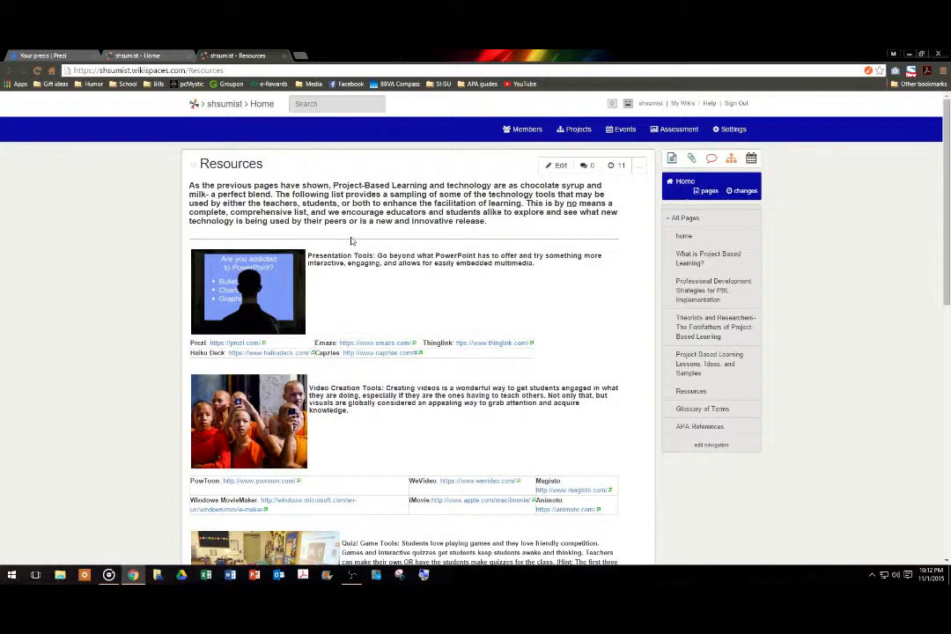
mouse_move(430, 301)
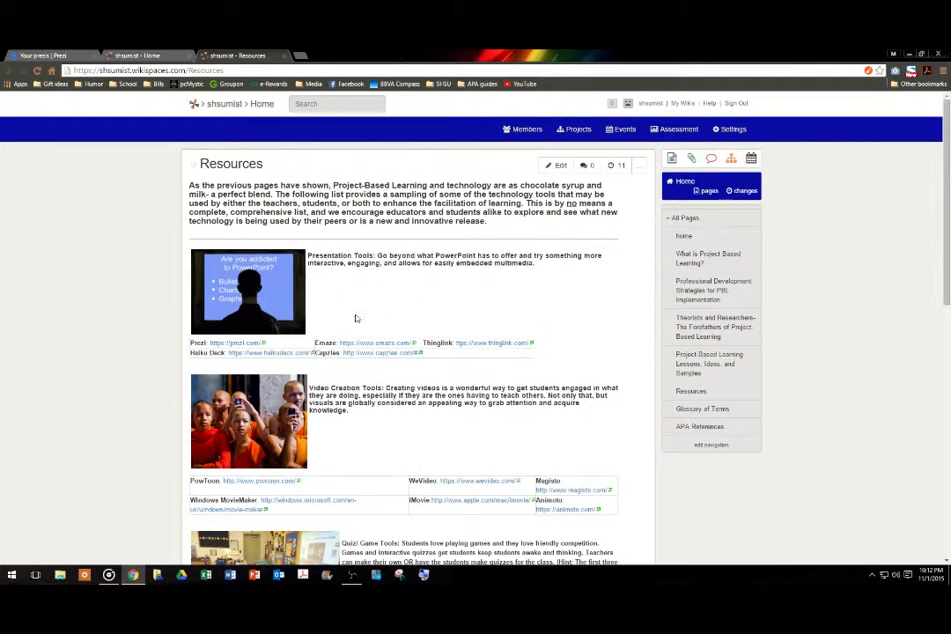
scroll(down, 3)
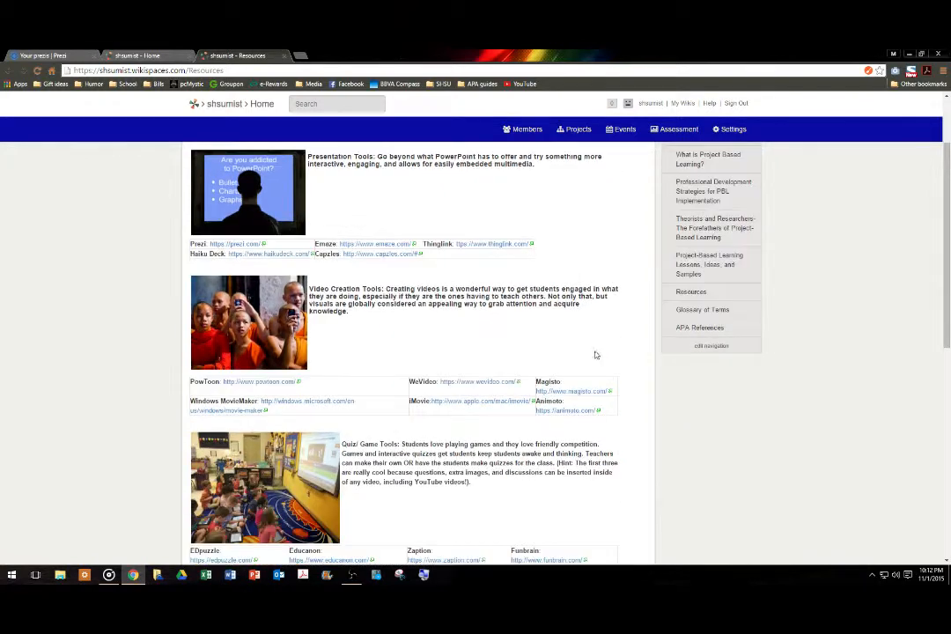
scroll(down, 3)
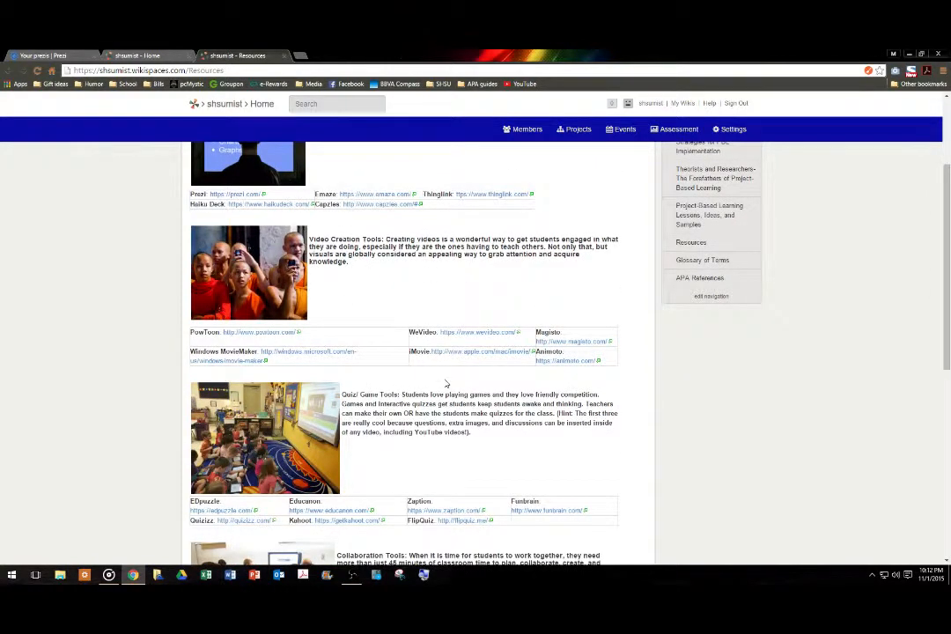
scroll(down, 3)
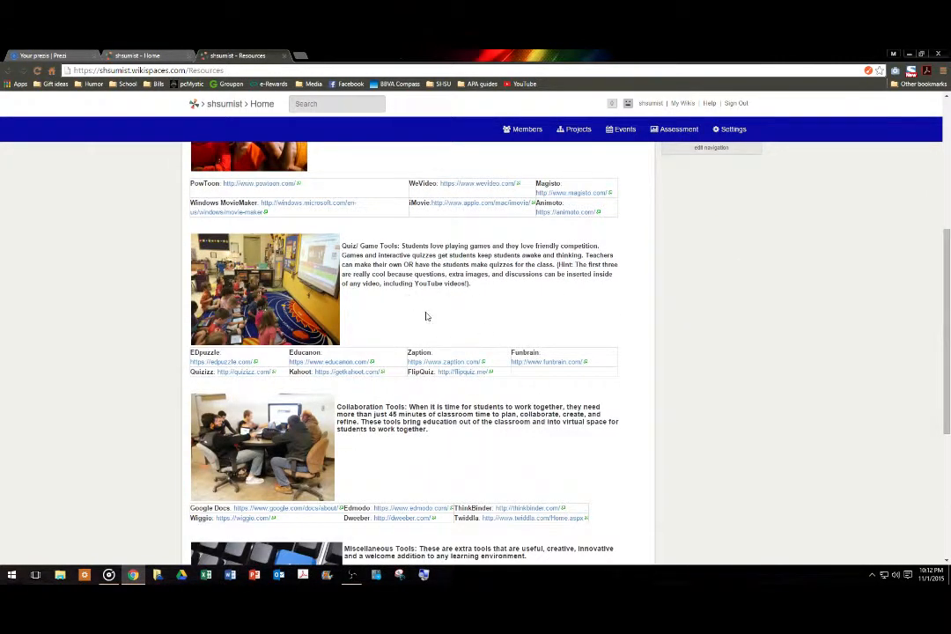
scroll(down, 3)
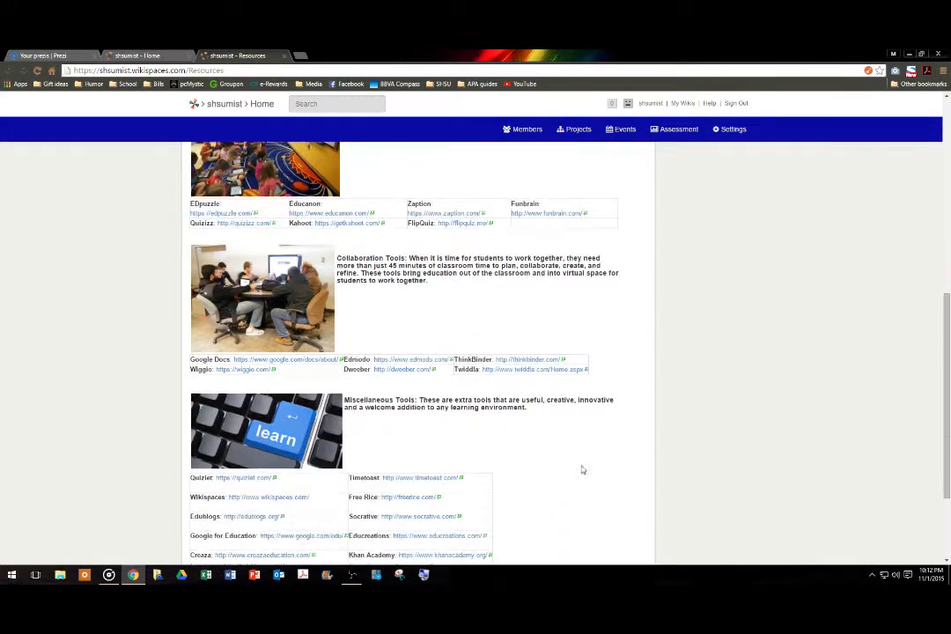
scroll(down, 3)
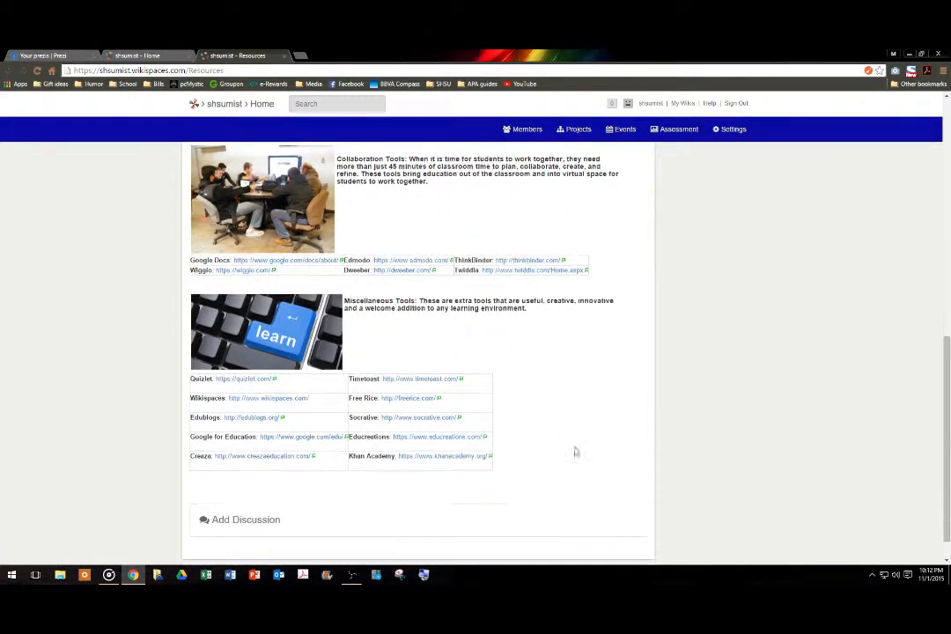
scroll(down, 3)
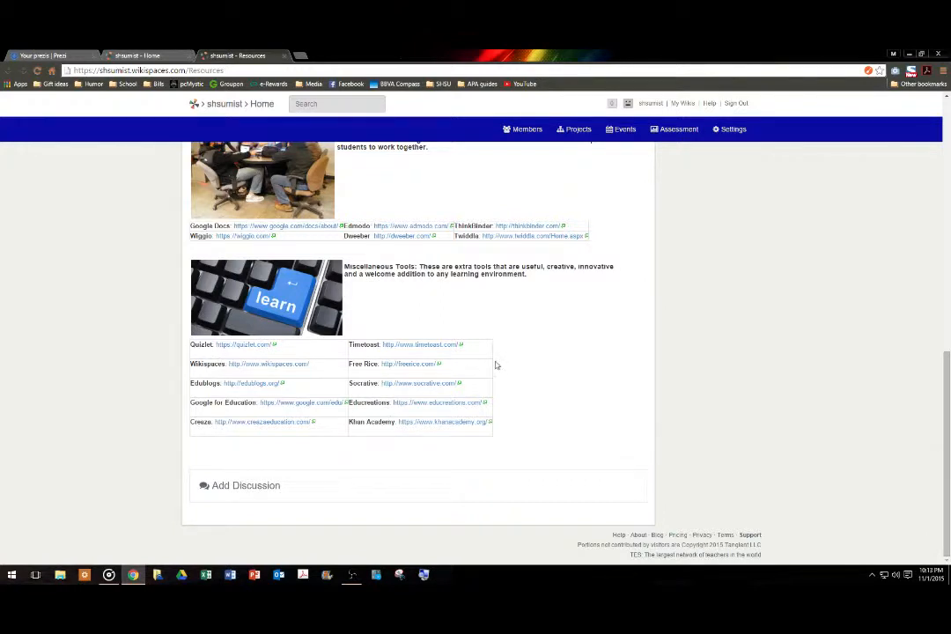
mouse_move(572, 285)
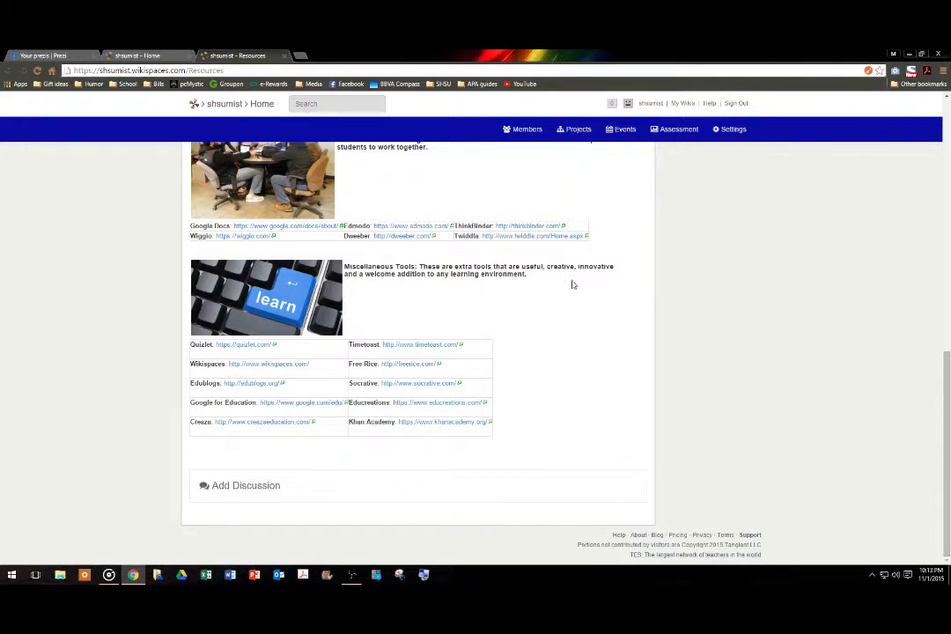
mouse_move(529, 370)
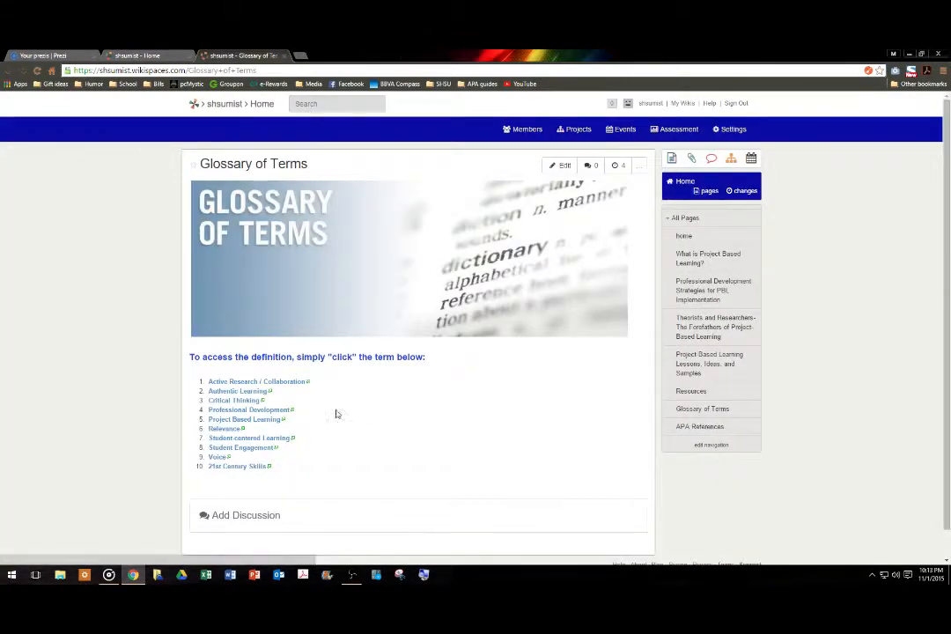
mouse_move(342, 401)
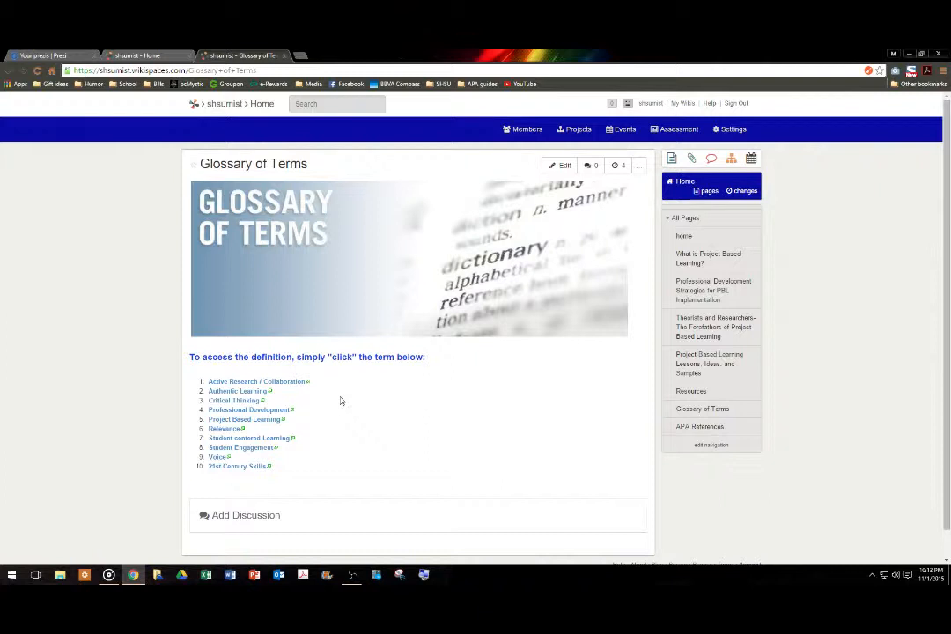
mouse_move(359, 409)
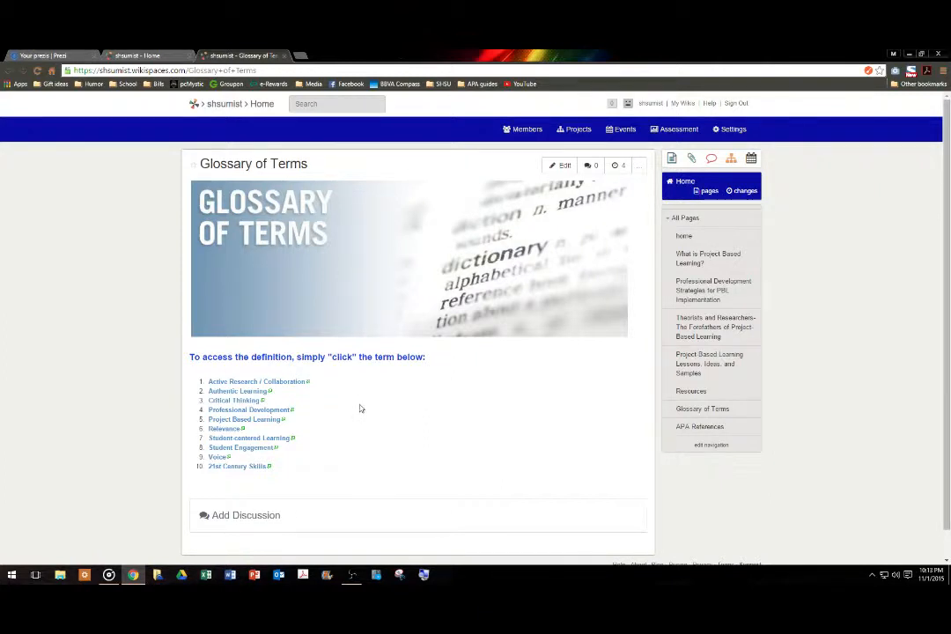
mouse_move(343, 408)
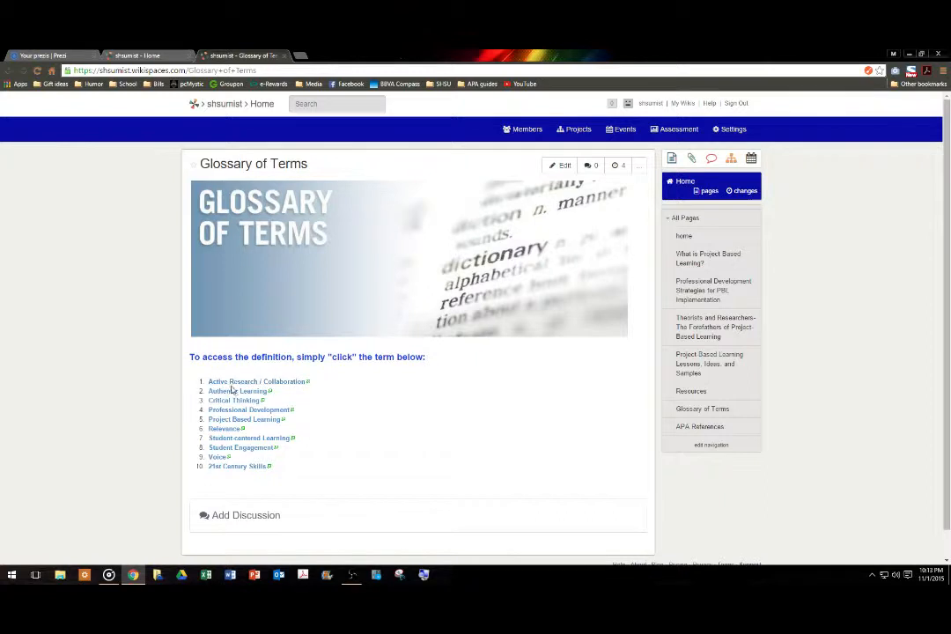
mouse_move(321, 393)
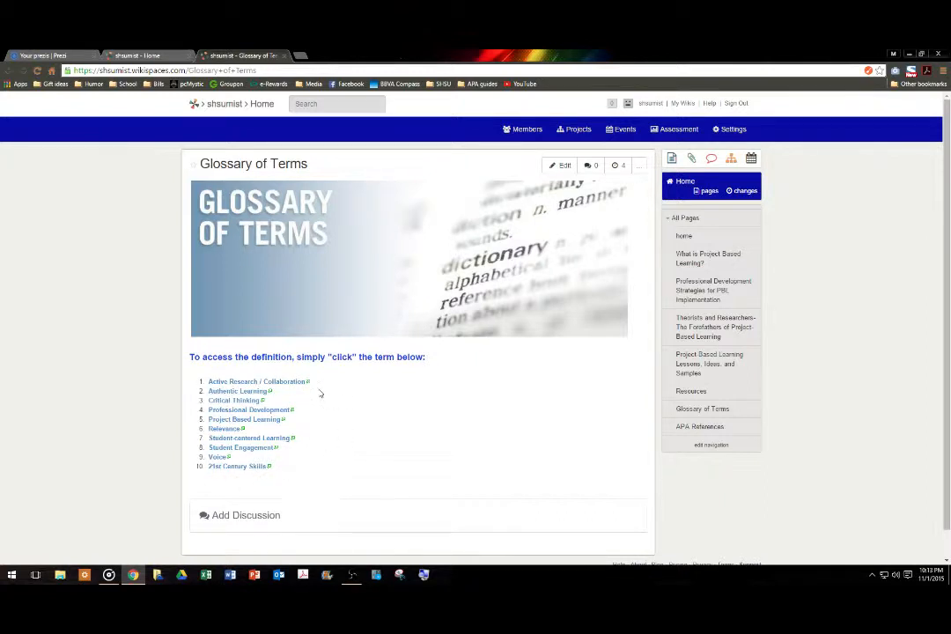
mouse_move(362, 389)
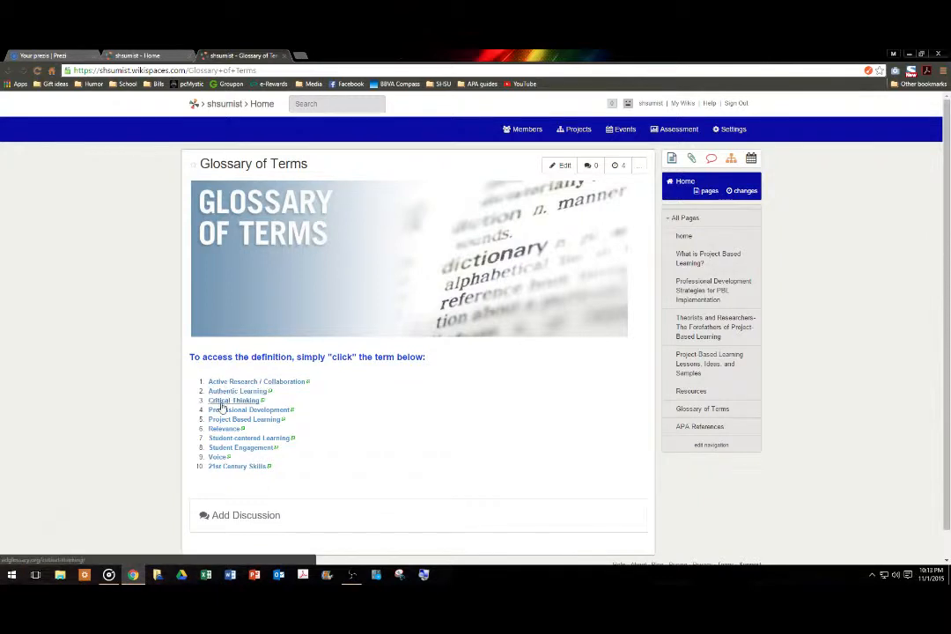
mouse_move(250, 408)
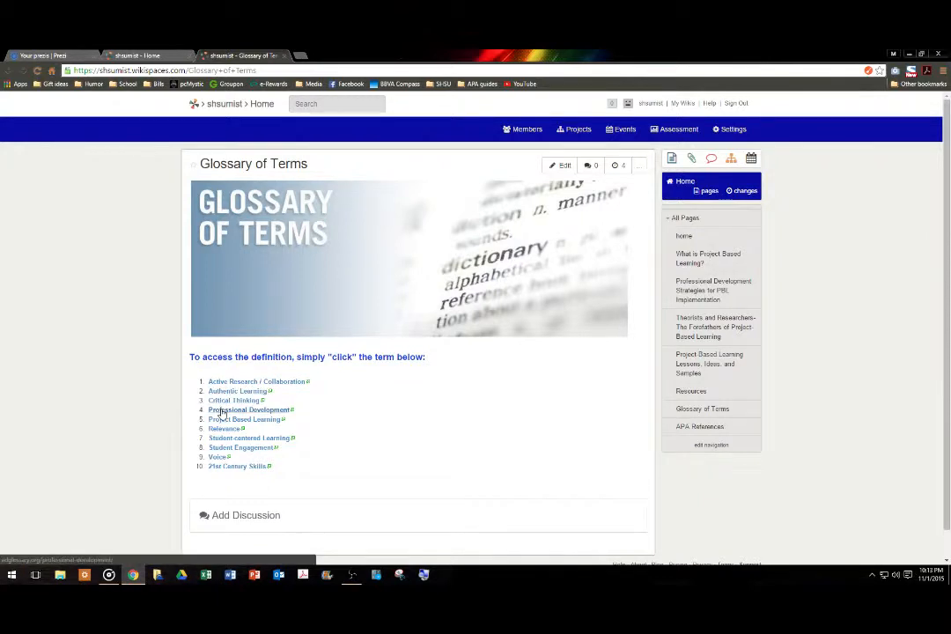
Step: Follow the Professional Development glossary entry to the Glossary of Education Reform site
click(248, 408)
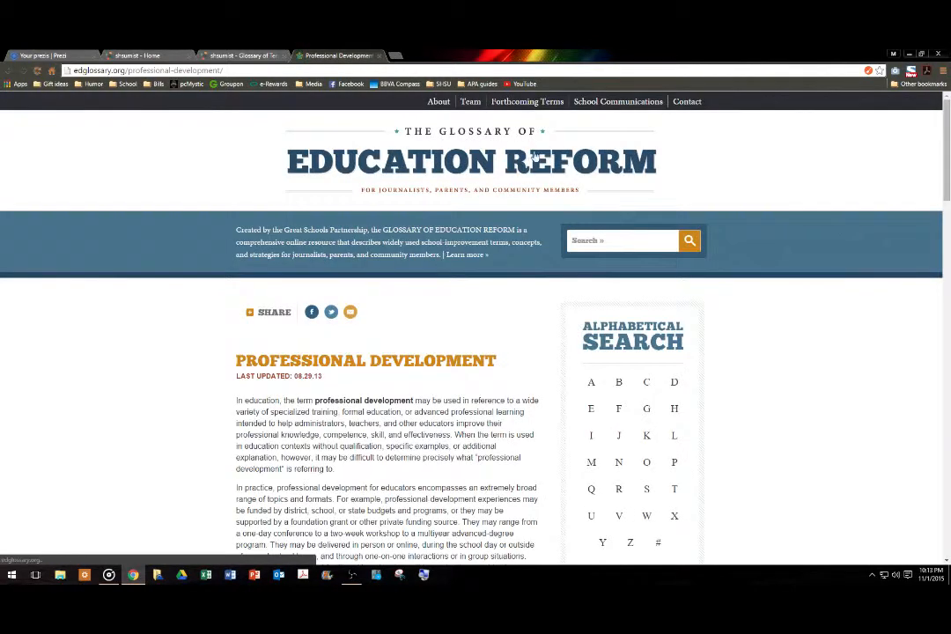
mouse_move(482, 187)
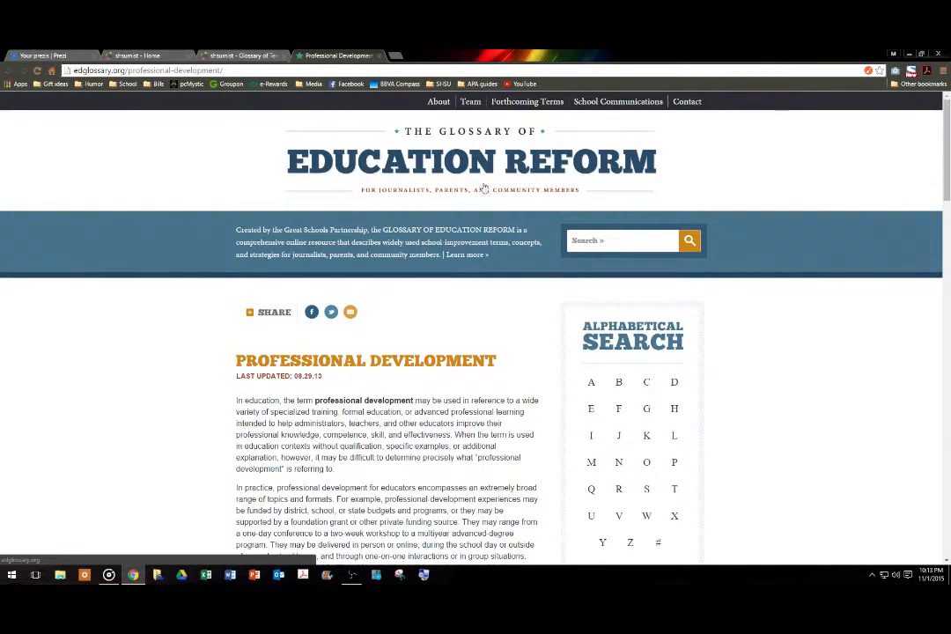
Step: Read through the Professional Development definition and return to the group's wiki
scroll(down, 3)
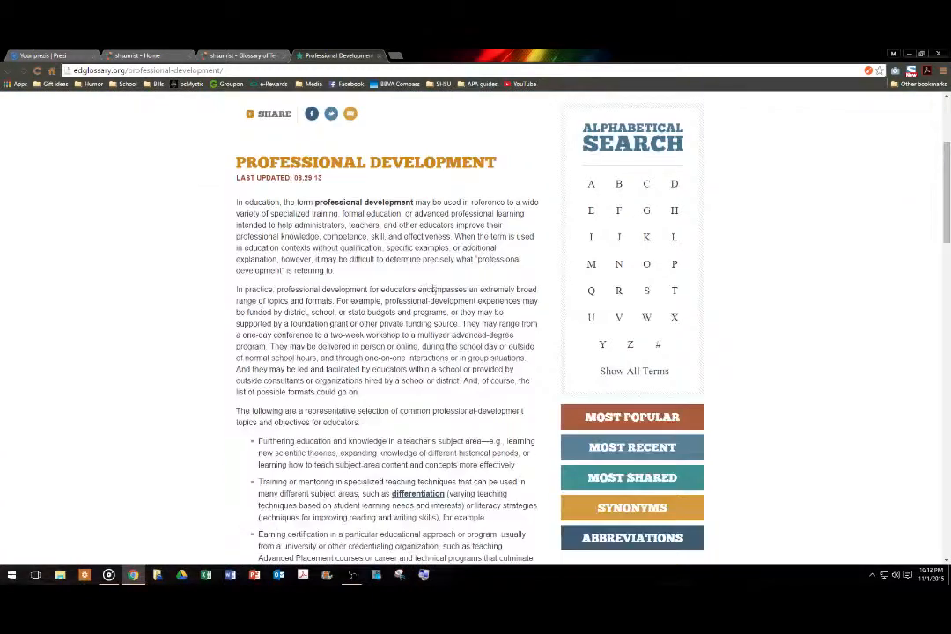
scroll(down, 3)
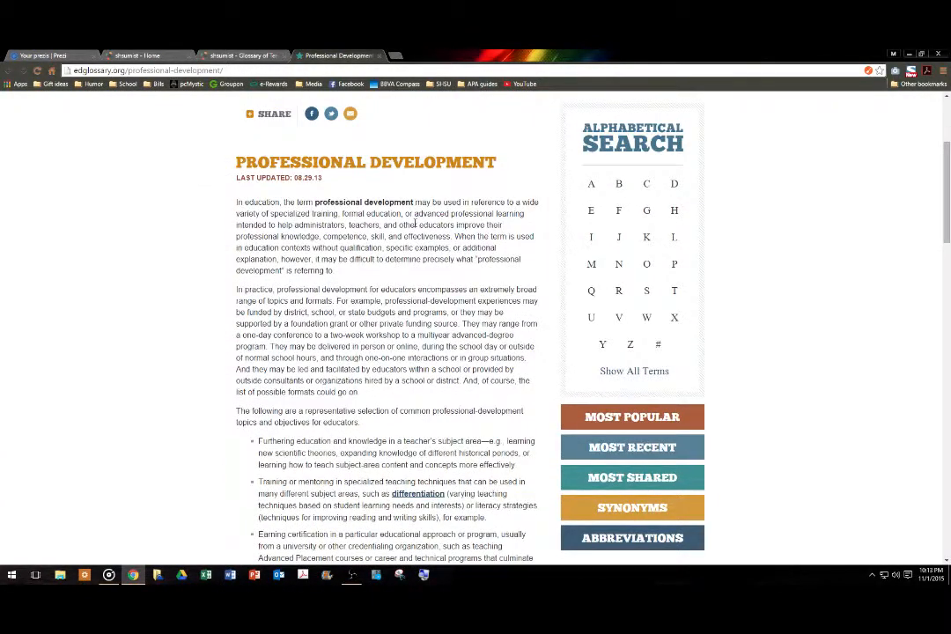
click(243, 54)
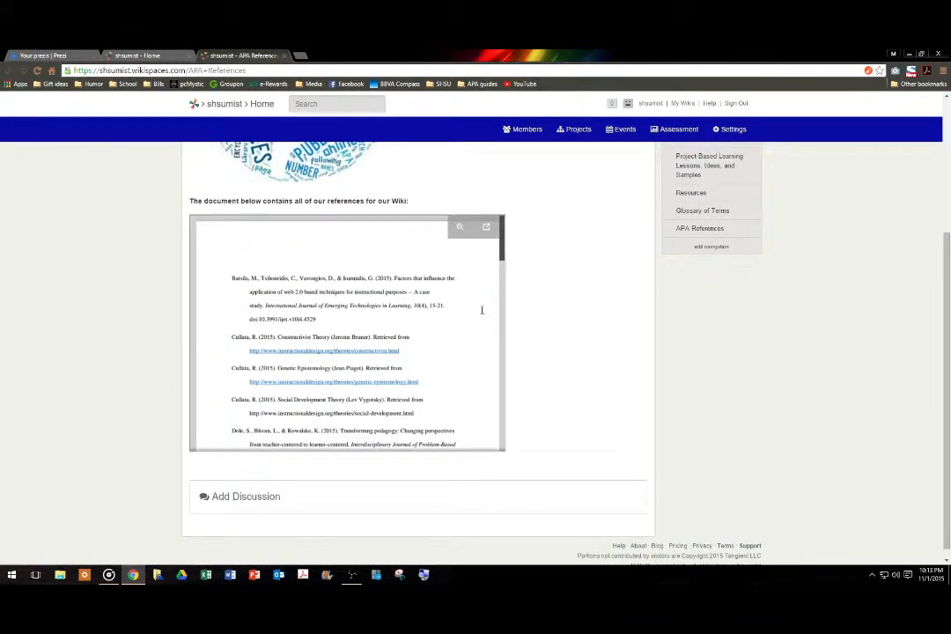
Step: Scroll the APA References page to its word-cloud graphic and embedded references document
scroll(down, 3)
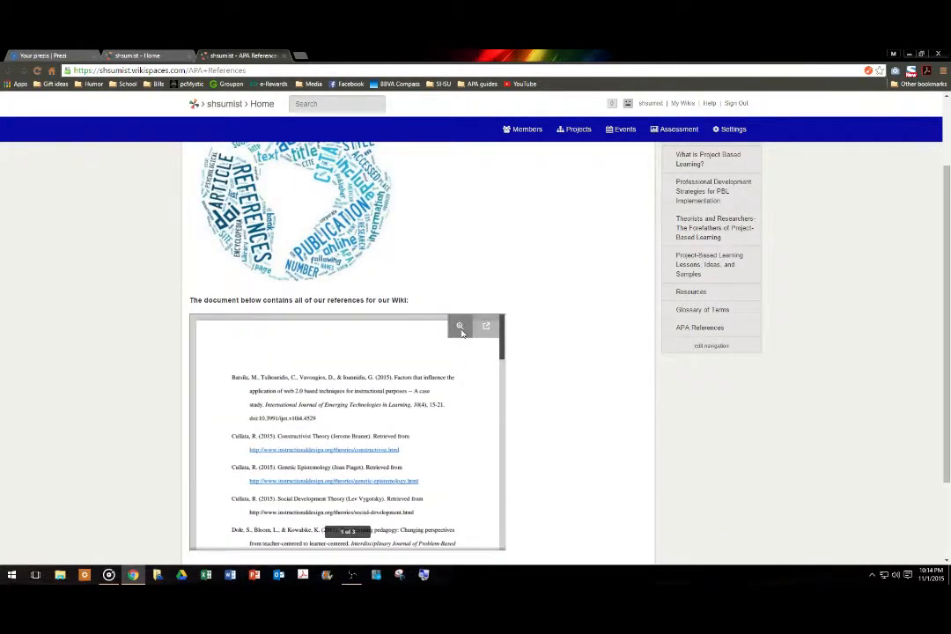
mouse_move(562, 398)
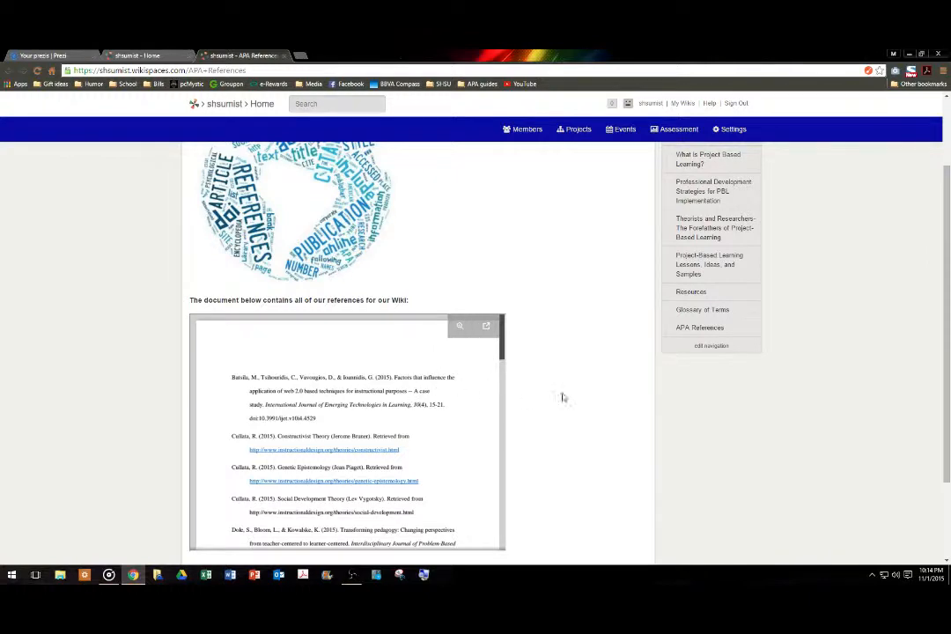